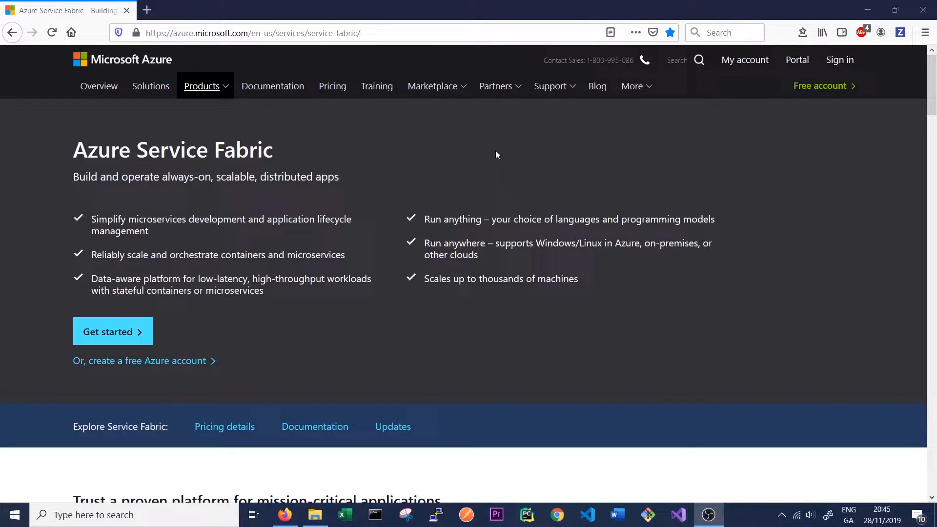
mouse_move(146, 10)
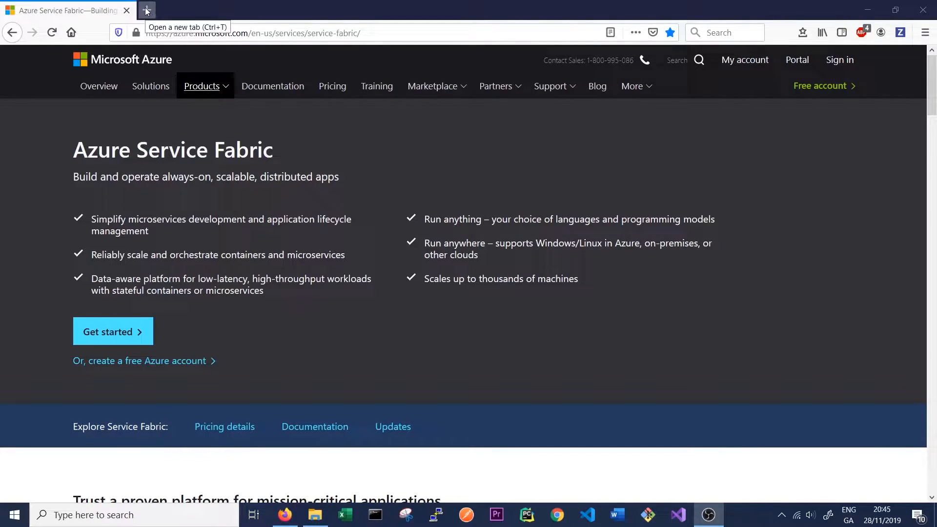
Step: Load Service Fabric Explorer at localhost:19080 in a new tab and expand the cluster's nodes and system services
click(145, 9)
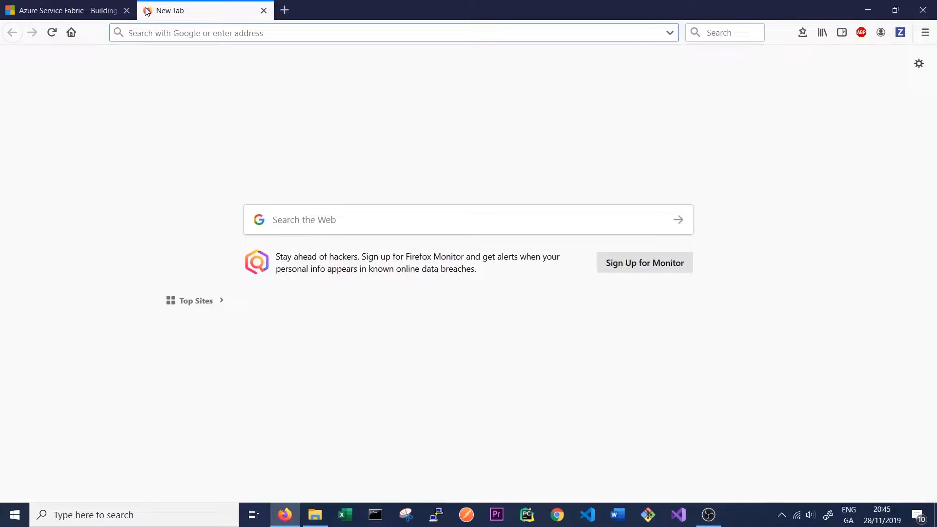
text(localhost:19080)
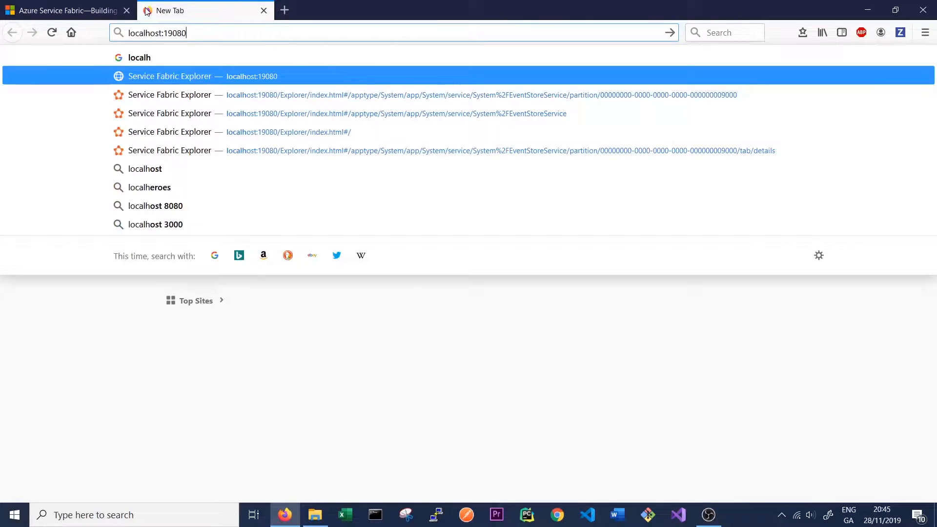
click(170, 76)
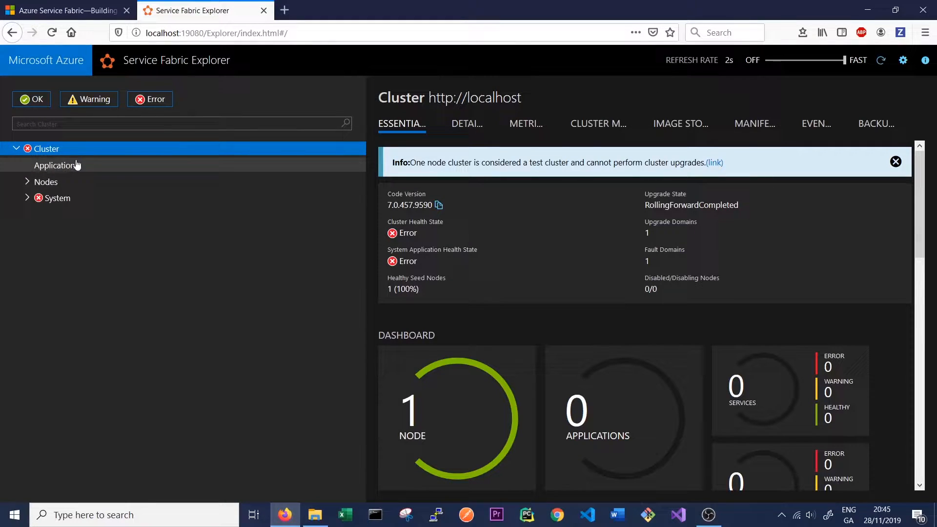
click(27, 181)
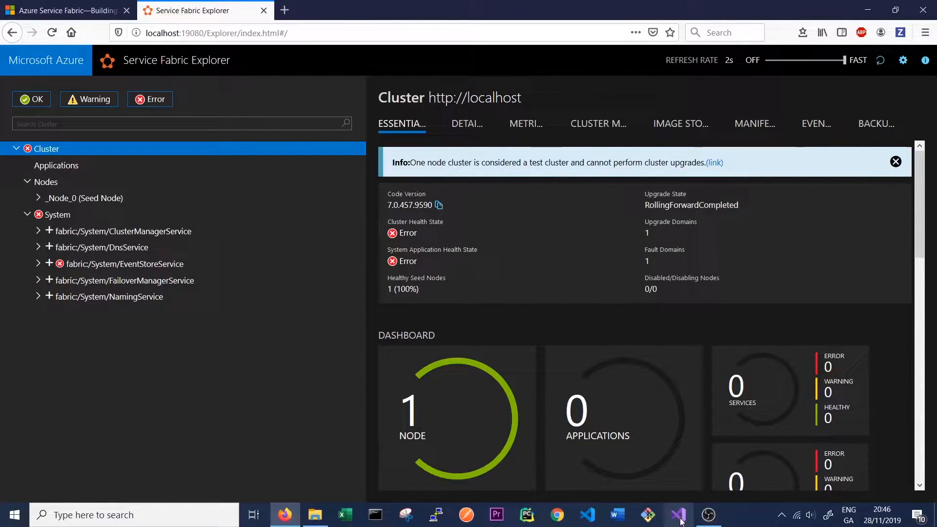
Step: Launch Visual Studio, begin a new project and filter templates by 'service' to find Service Fabric Application
click(680, 515)
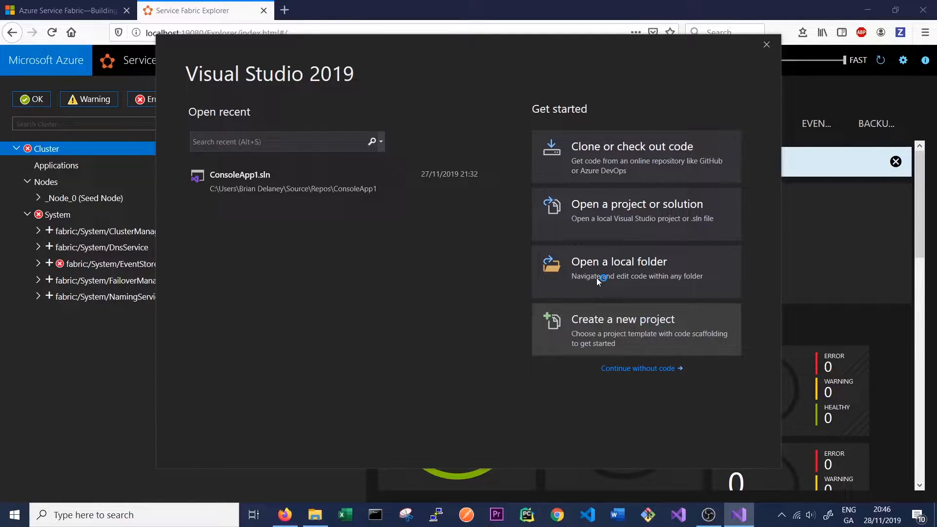
click(623, 319)
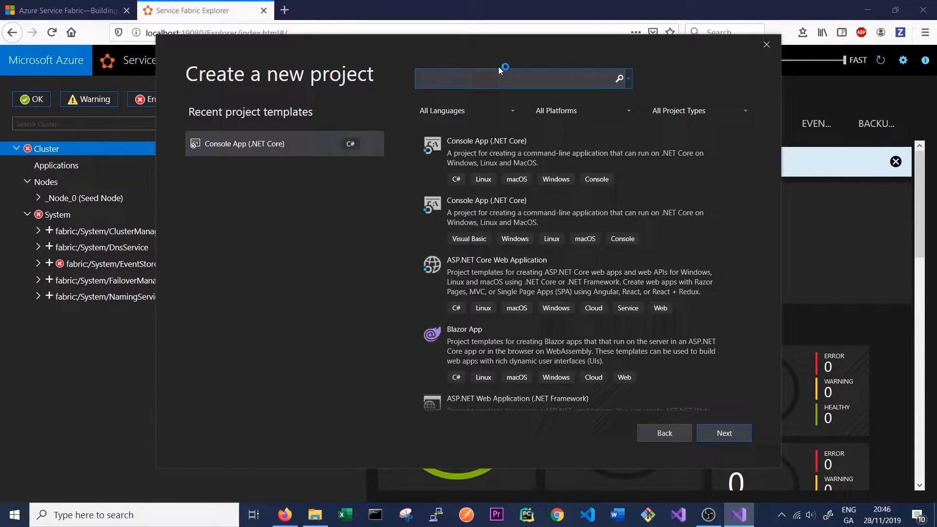
text(service)
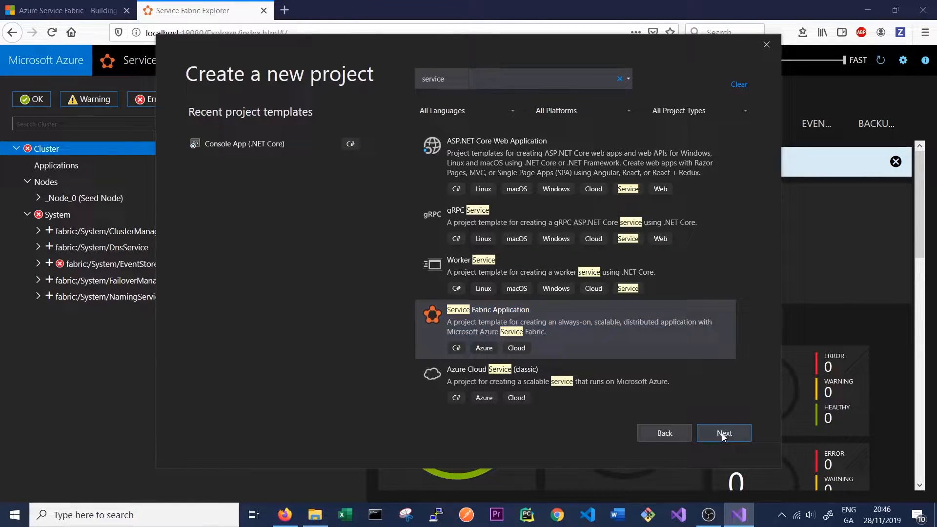
Step: Continue with the template and name the project NewServiceFabricApplication on .NET Framework 4.7.2
click(724, 433)
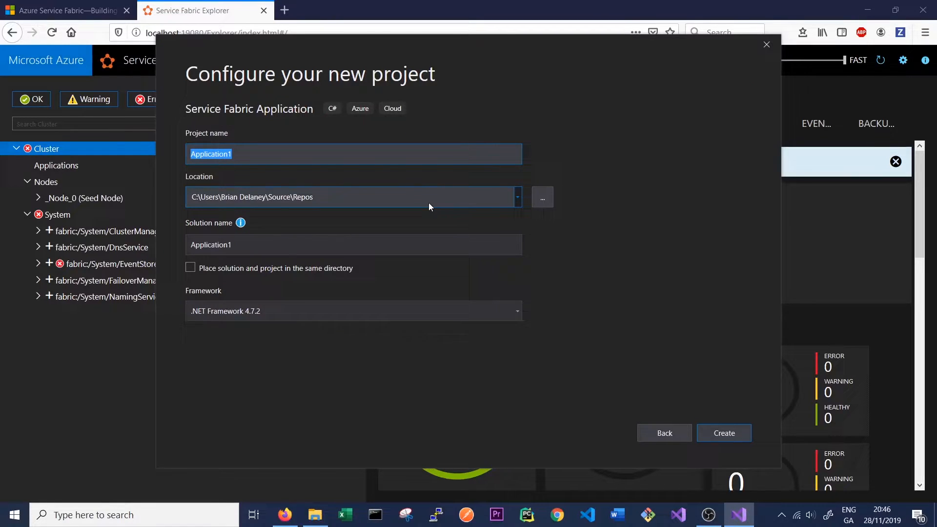
text(NewServiceFa)
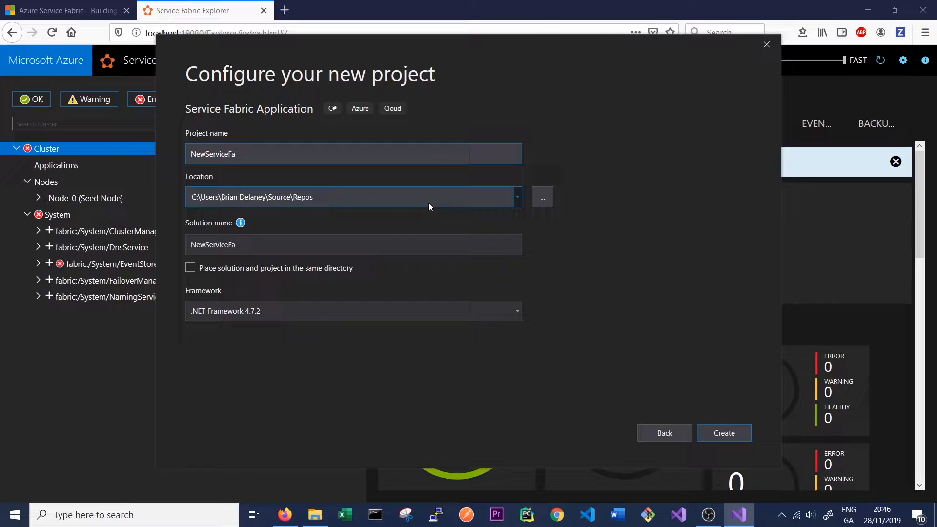
text(bricApplication)
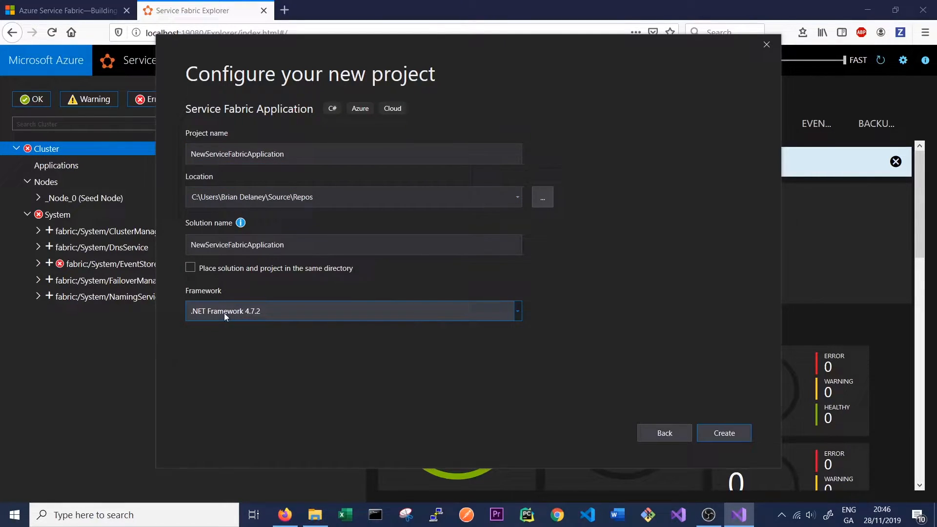
mouse_move(217, 322)
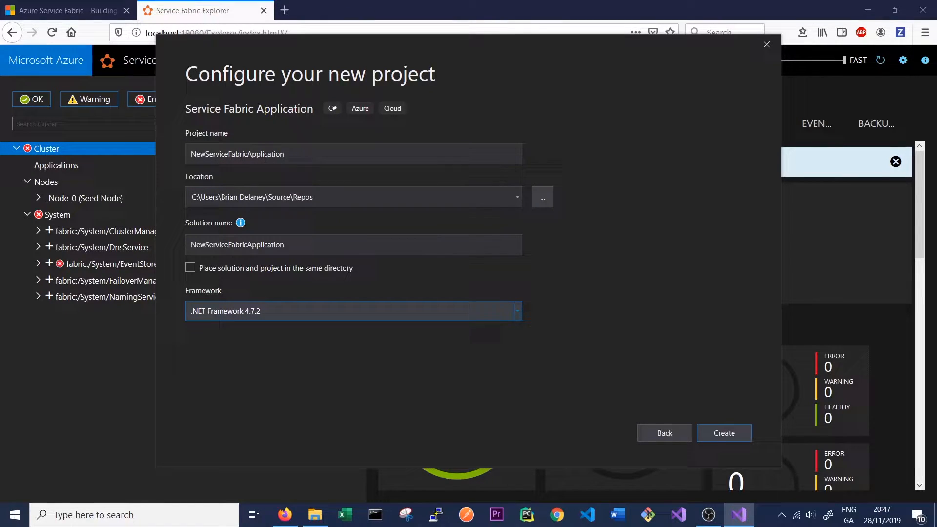
mouse_move(224, 294)
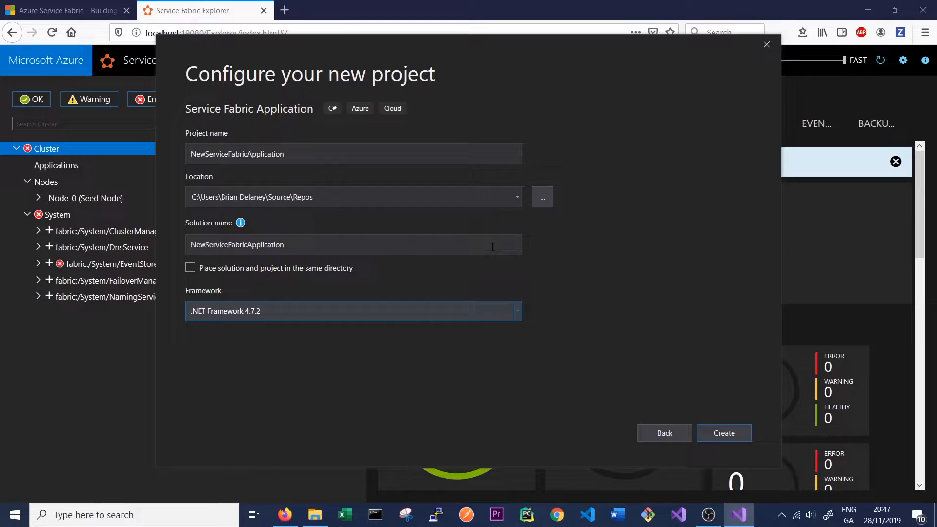
mouse_move(730, 422)
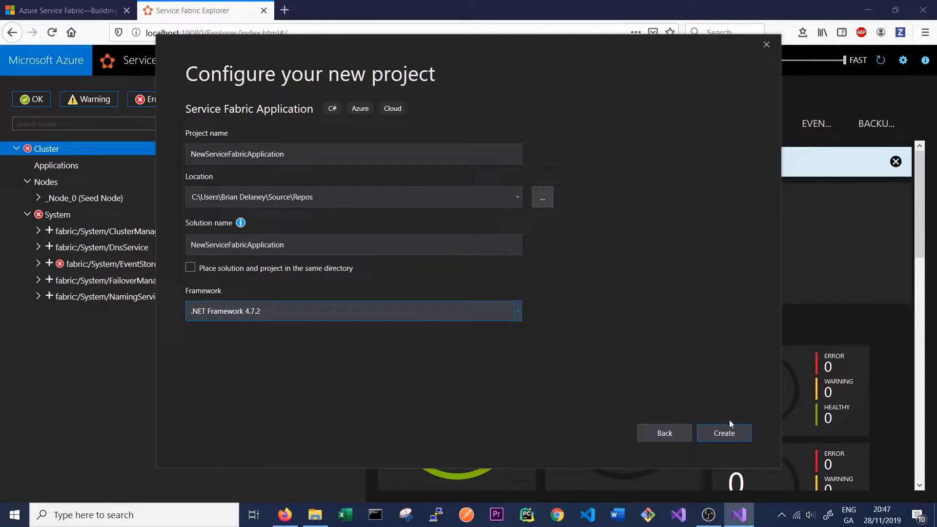
Step: Create the project with a Stateless Service named FirstStatelessService and generate the solution
click(724, 434)
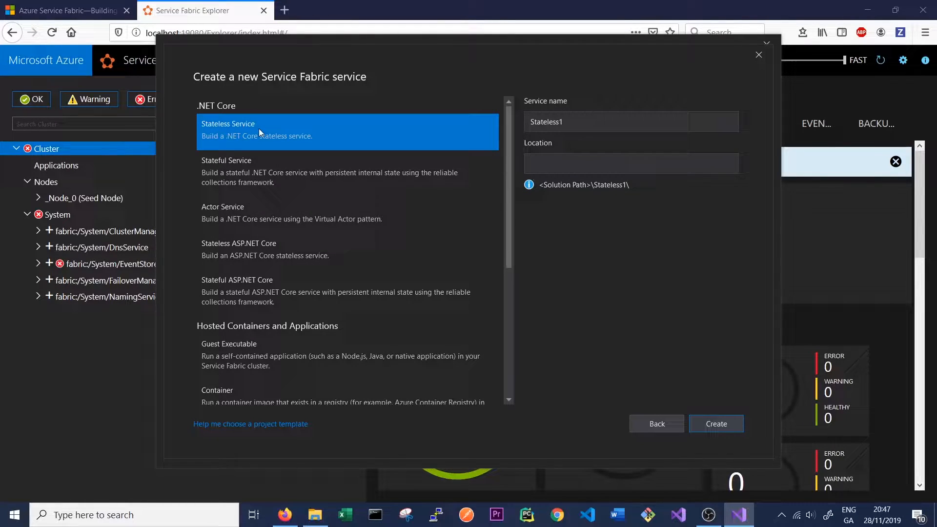
mouse_move(257, 217)
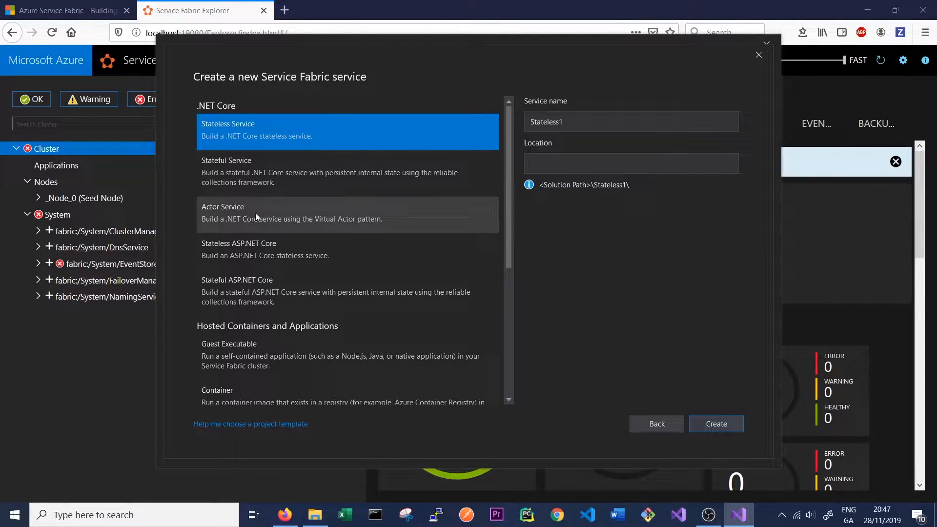
mouse_move(264, 249)
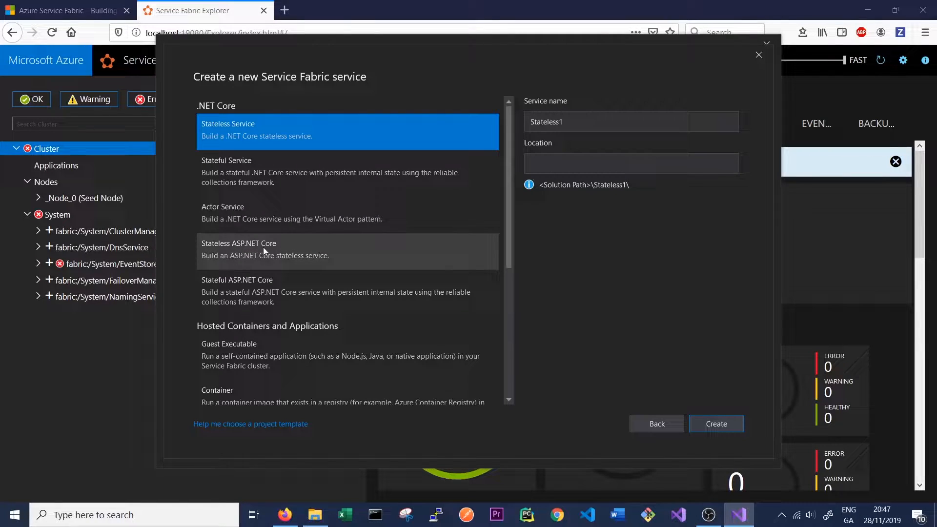
mouse_move(295, 252)
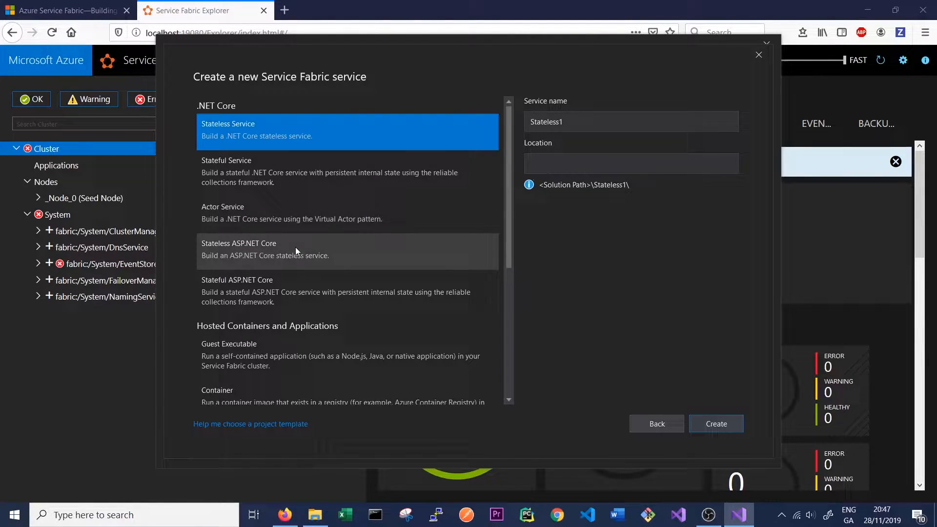
mouse_move(264, 285)
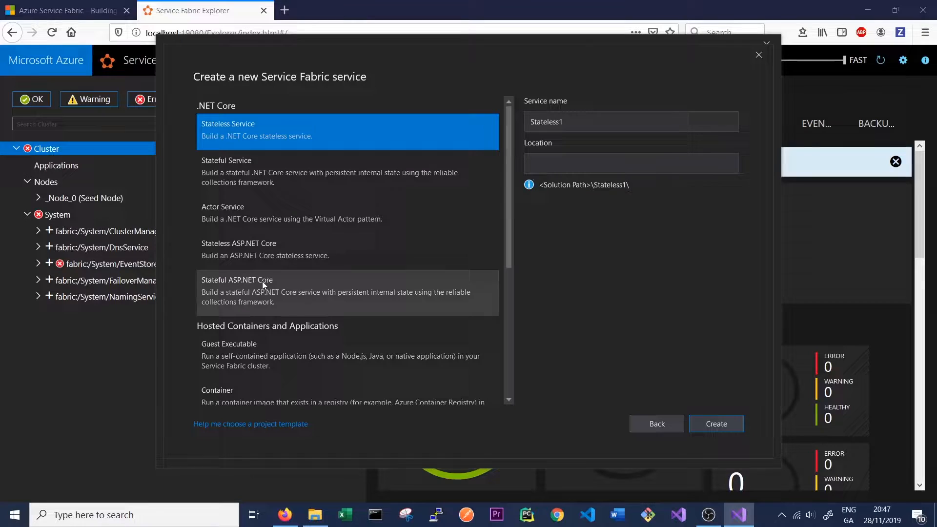
mouse_move(271, 133)
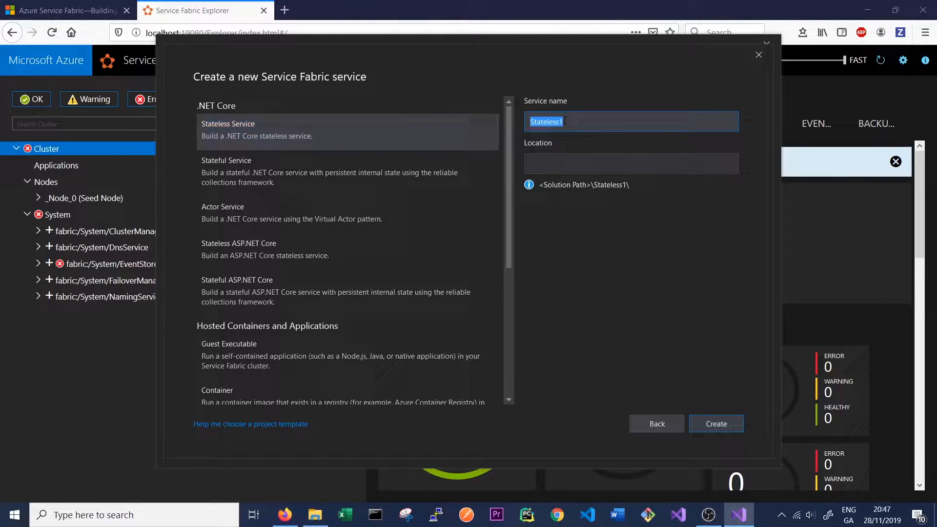
text(Firs)
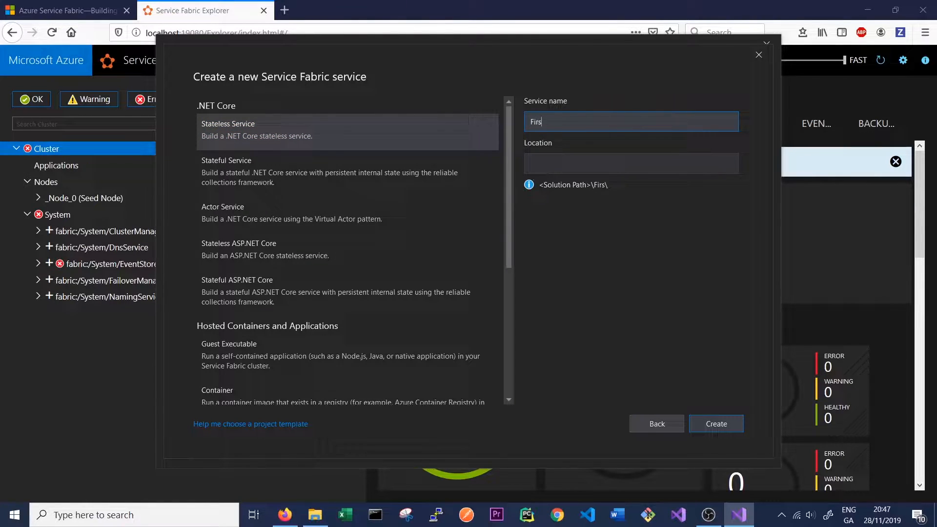
text(tStatelessService)
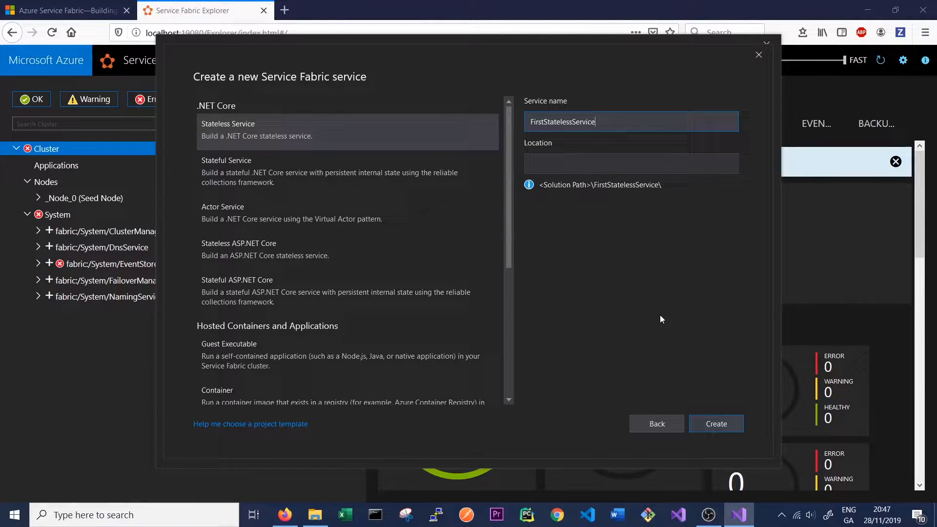
click(716, 424)
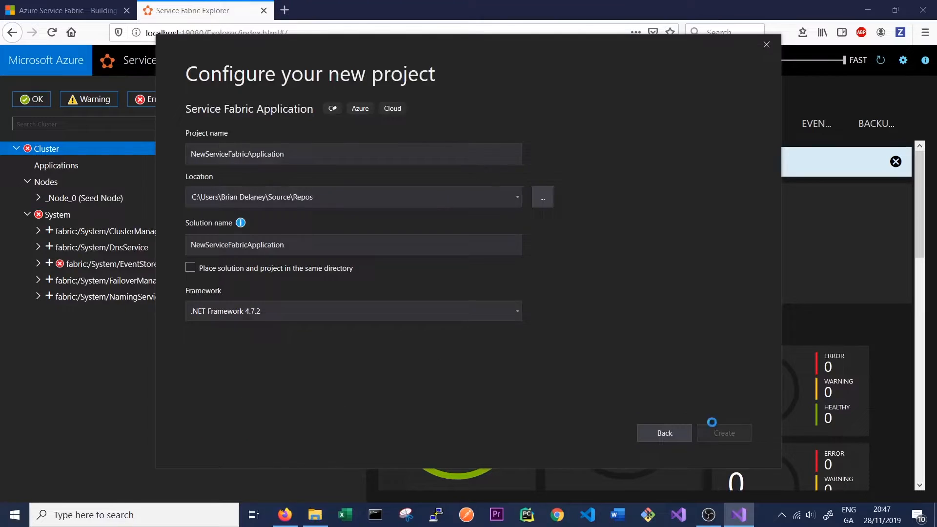
Step: Close the Service Fabric documentation page and collapse then re-expand the FirstStatelessService project
click(724, 433)
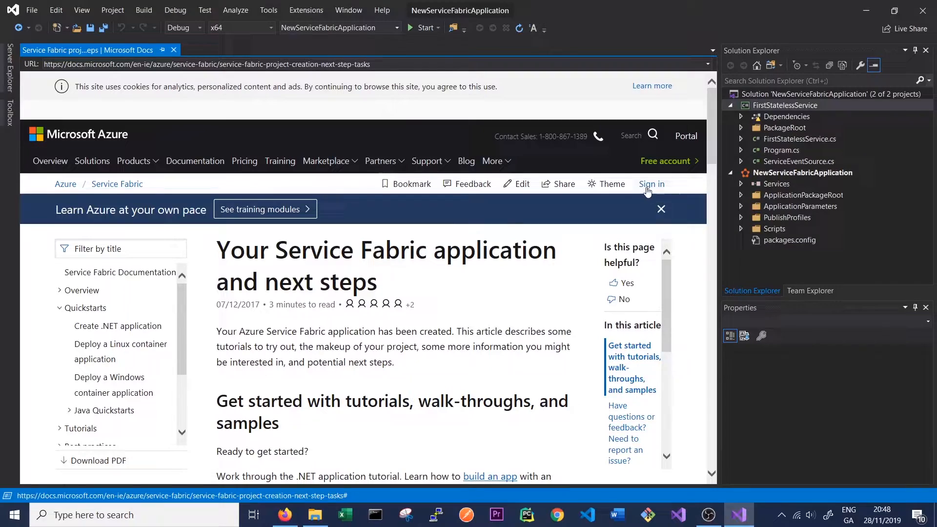
click(784, 105)
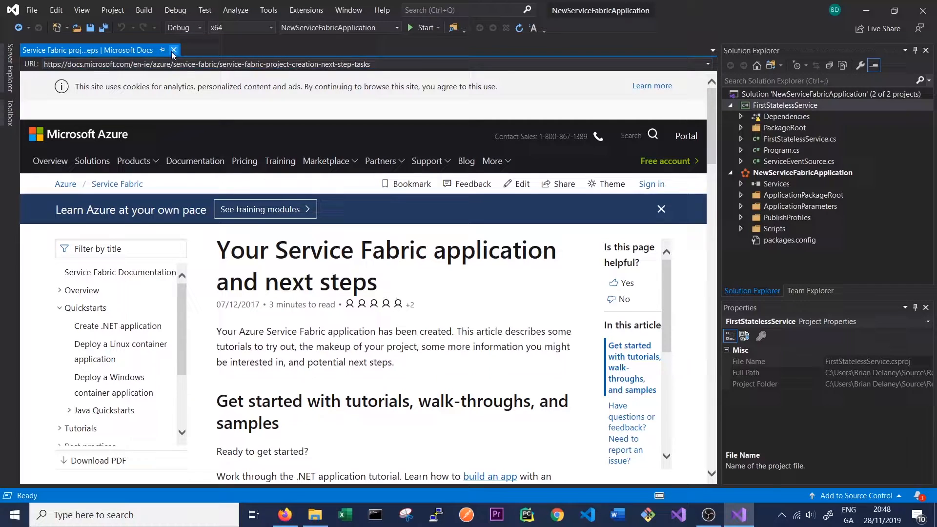
click(173, 50)
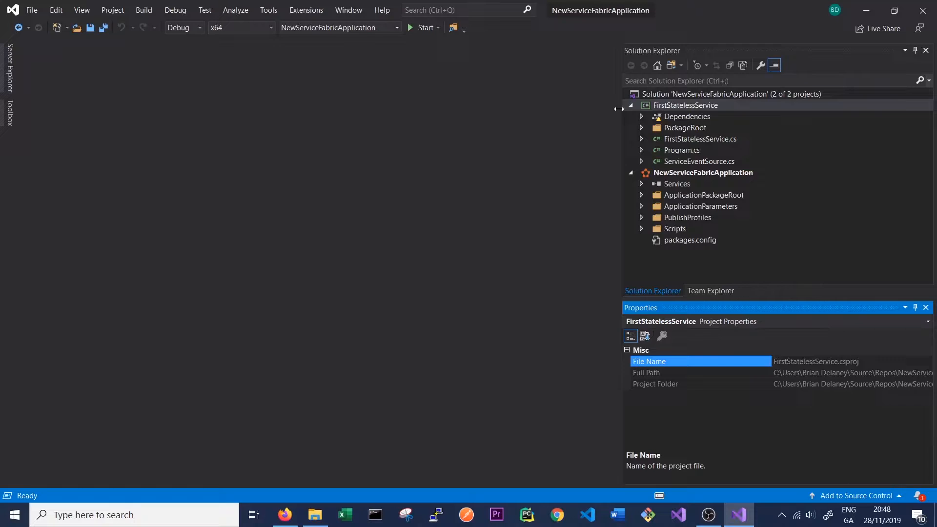
click(730, 93)
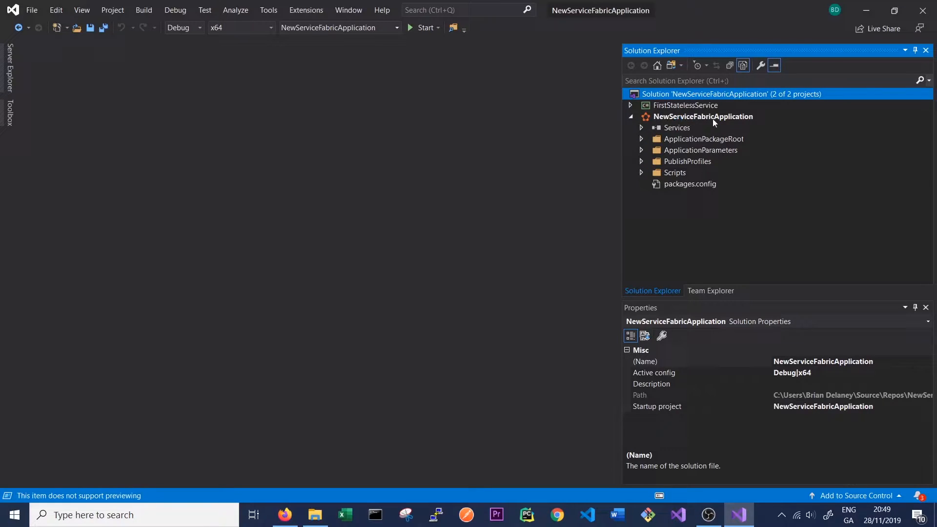
mouse_move(701, 128)
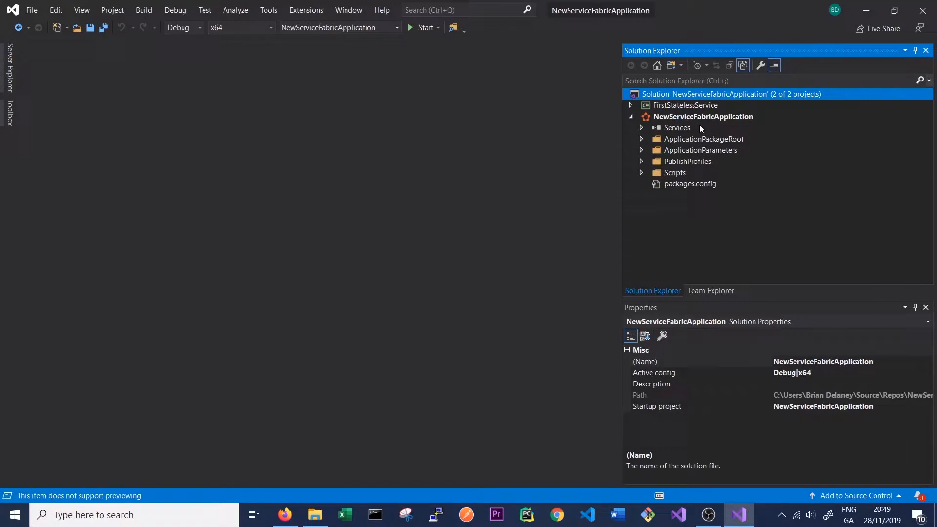
click(640, 105)
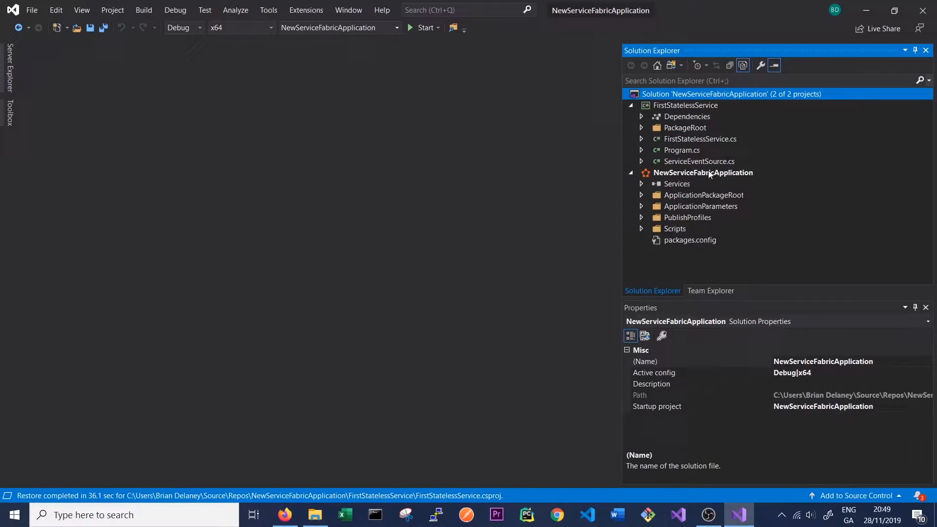
mouse_move(685, 188)
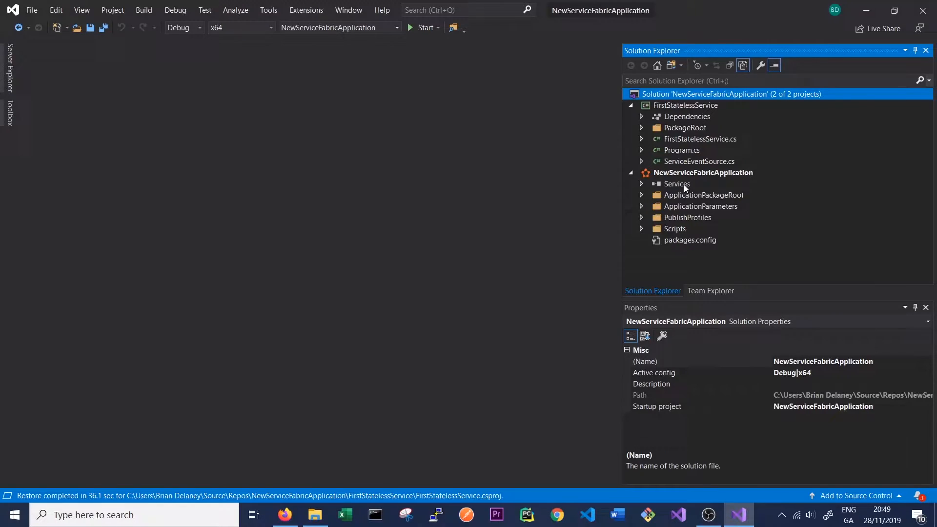
Step: Expand Services and ApplicationPackageRoot, selecting the FirstStatelessService reference and revealing ApplicationManifest.xml
click(642, 184)
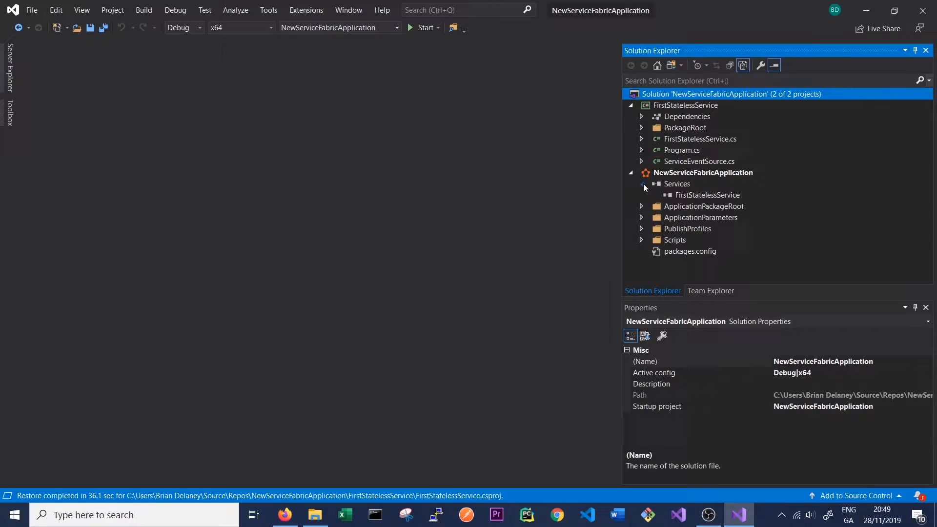
click(706, 194)
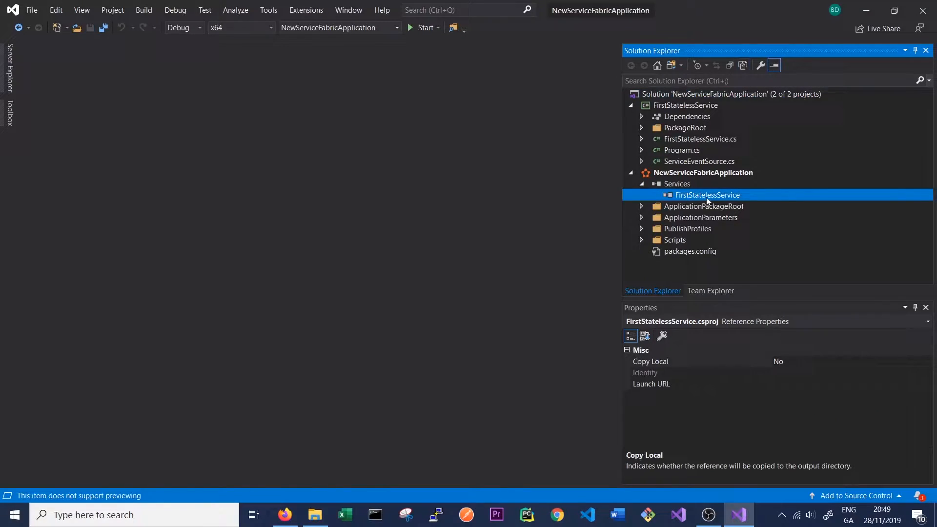
click(643, 207)
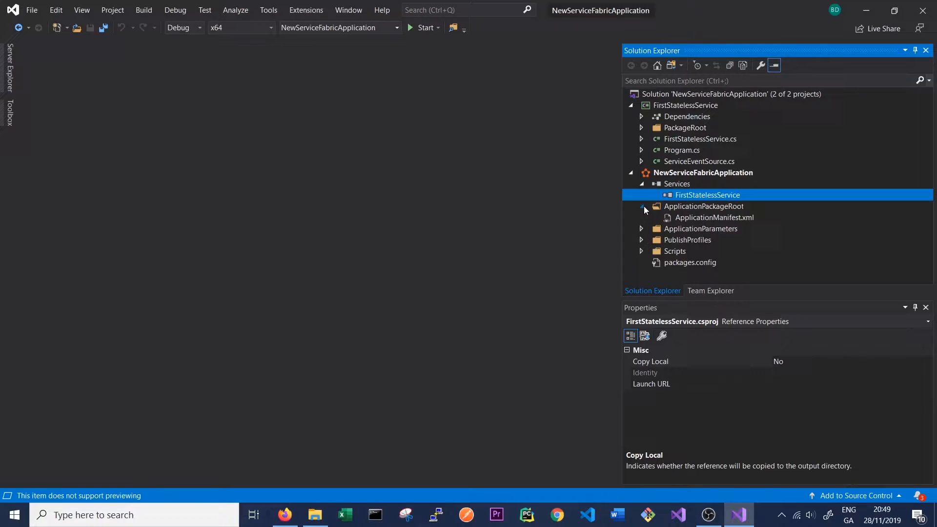
Step: Review ApplicationManifest.xml with its DefaultServices entry for FirstStatelessService highlighted
double_click(715, 217)
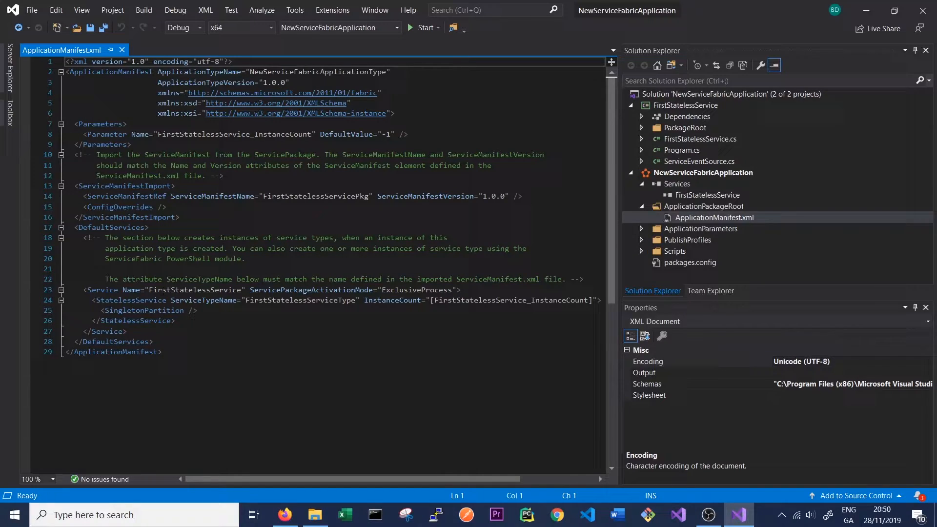
double_click(300, 301)
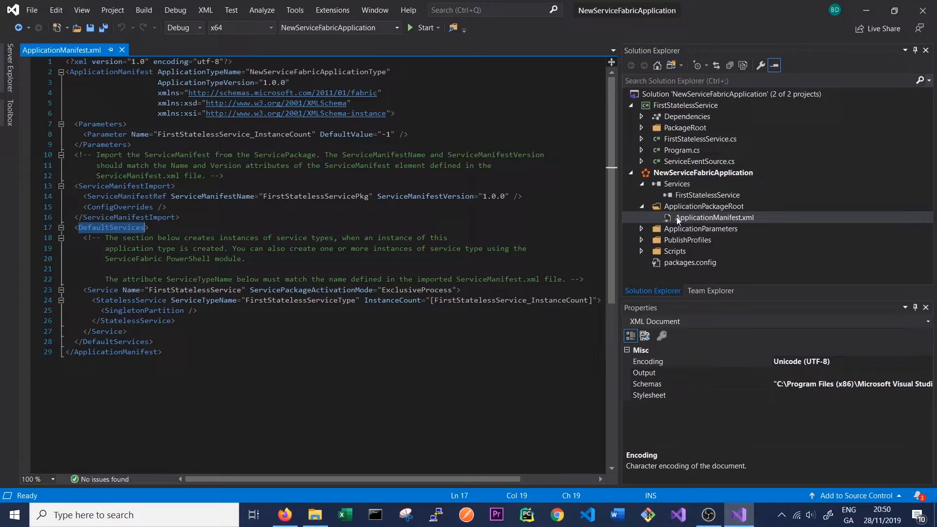
mouse_move(746, 224)
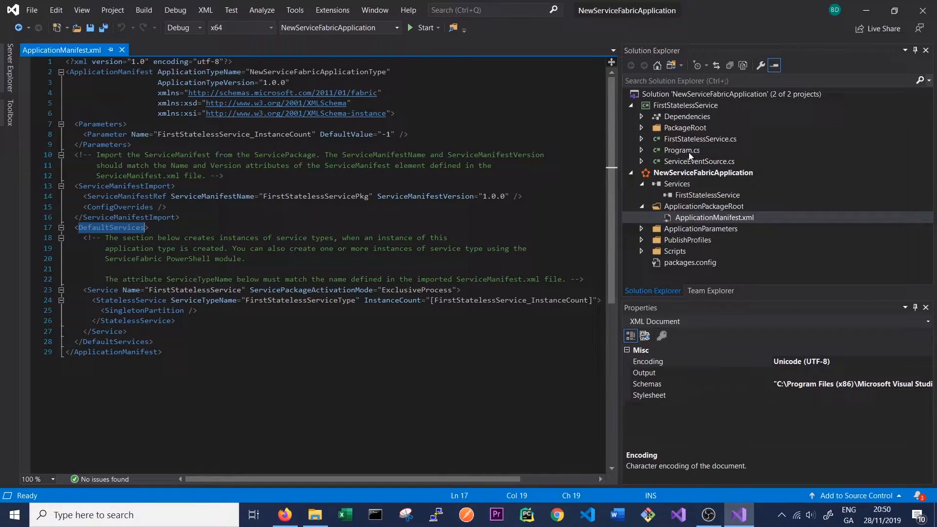
Step: Review Program.cs and highlight the RegisterServiceAsync service registration call
double_click(681, 150)
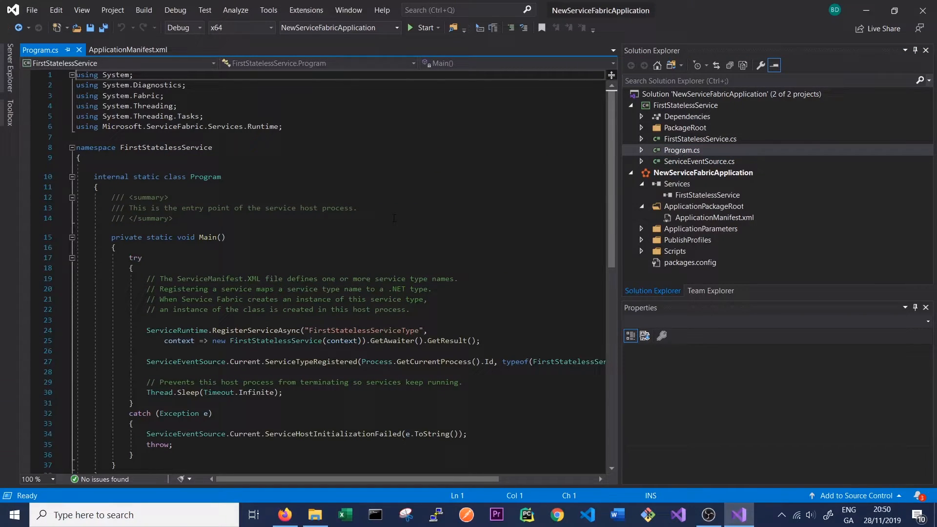
scroll(down, 3)
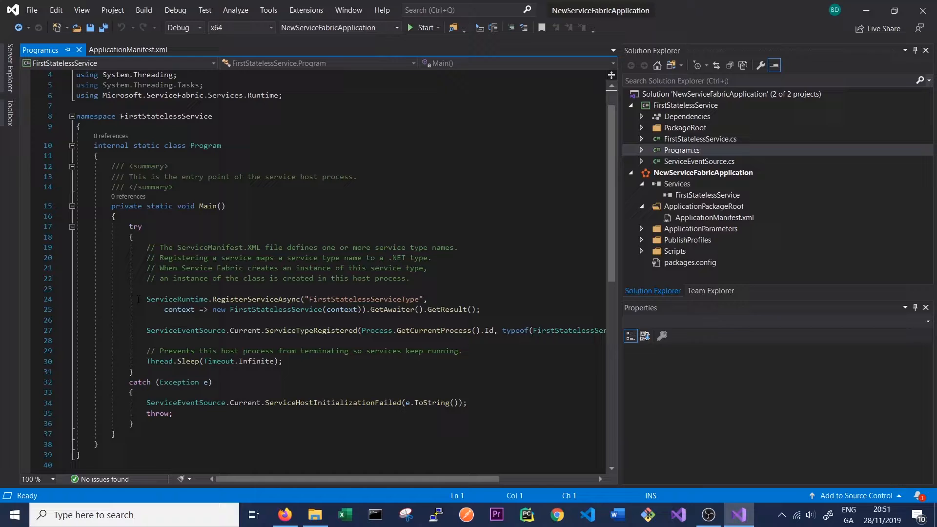
drag(146, 298, 278, 298)
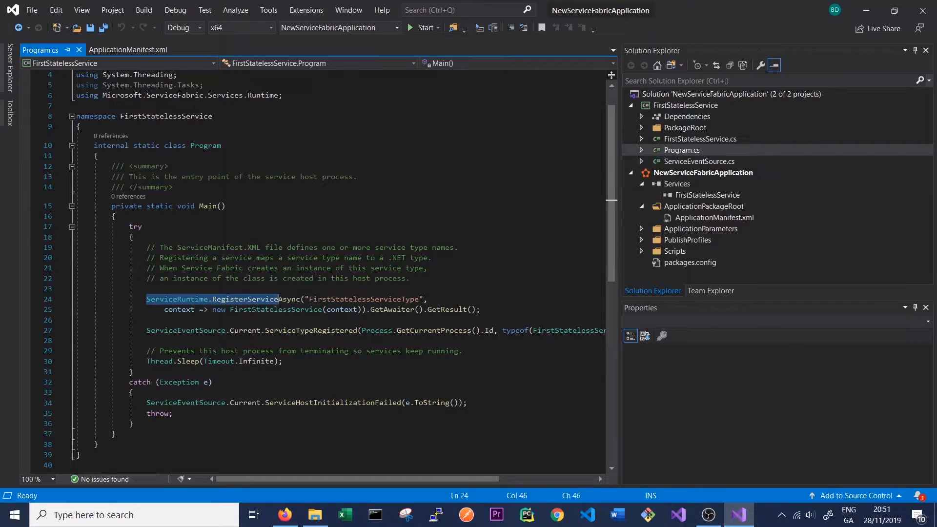
drag(278, 299, 389, 309)
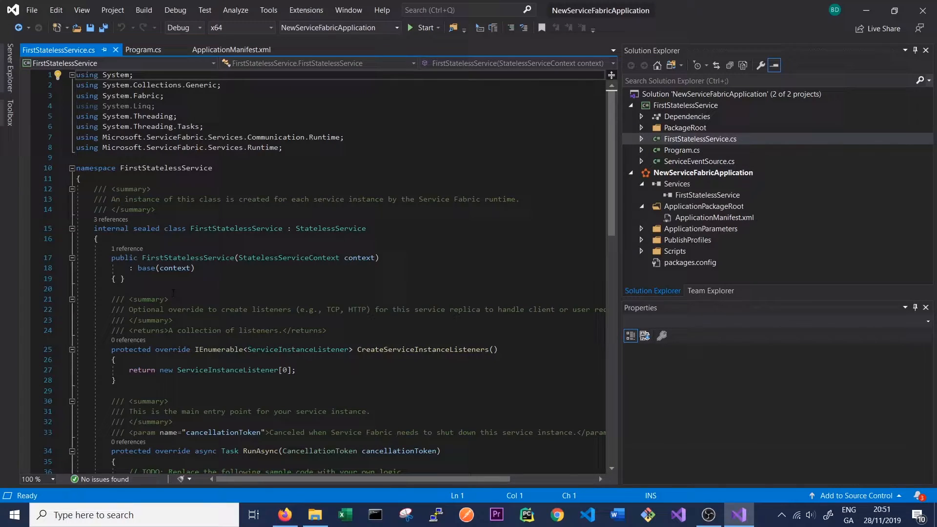
Step: Look through the FirstStatelessService constructor and RunAsync loop with its Working-{0} message and one-second delay
scroll(down, 3)
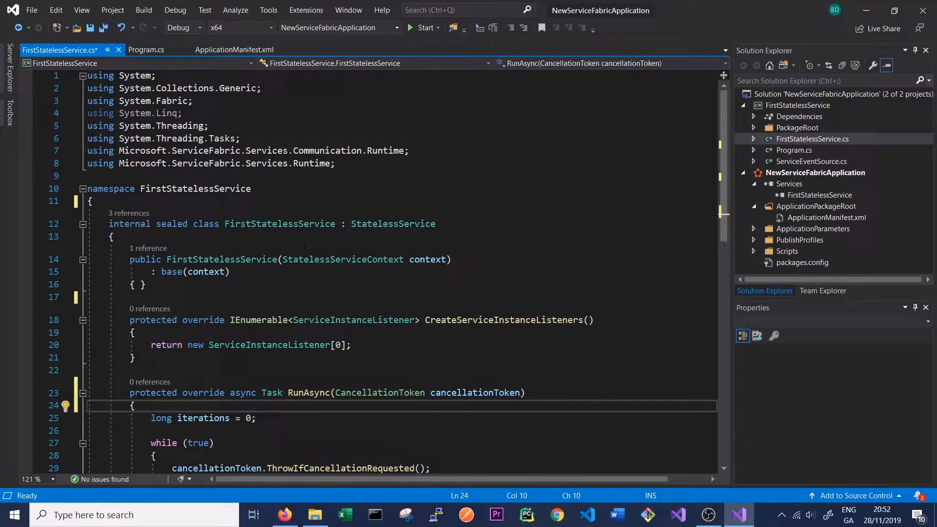
mouse_move(393, 224)
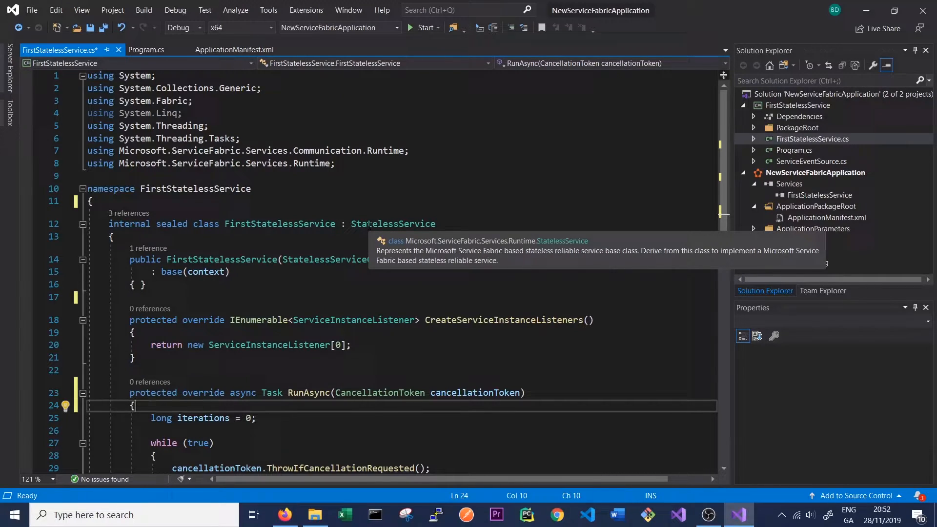
double_click(209, 260)
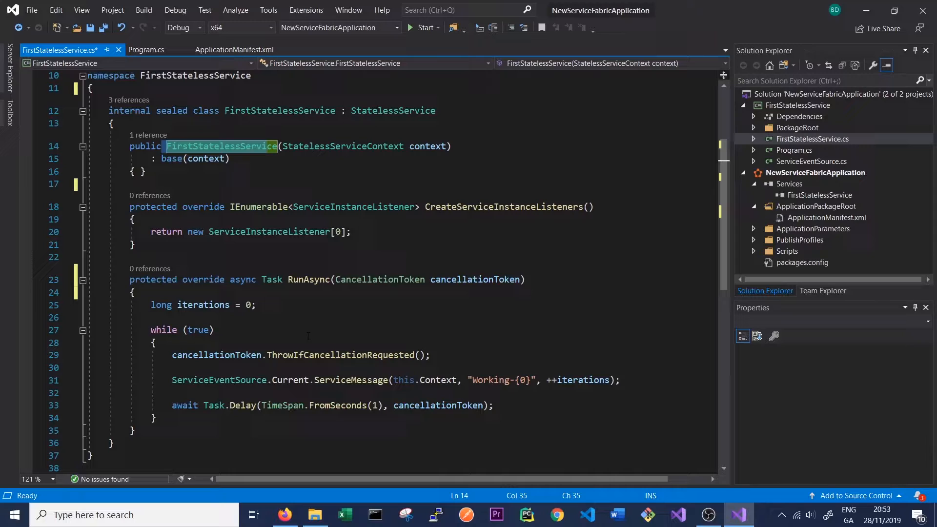
mouse_move(305, 279)
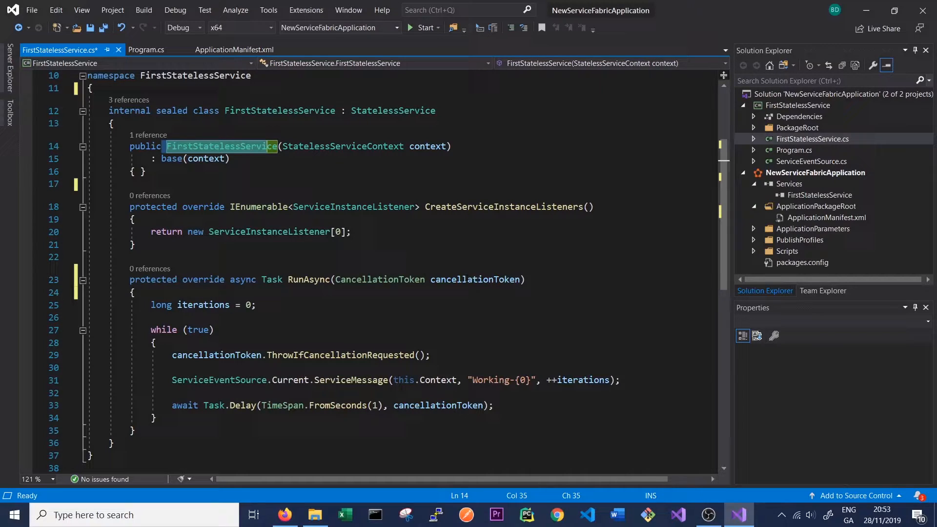
mouse_move(219, 380)
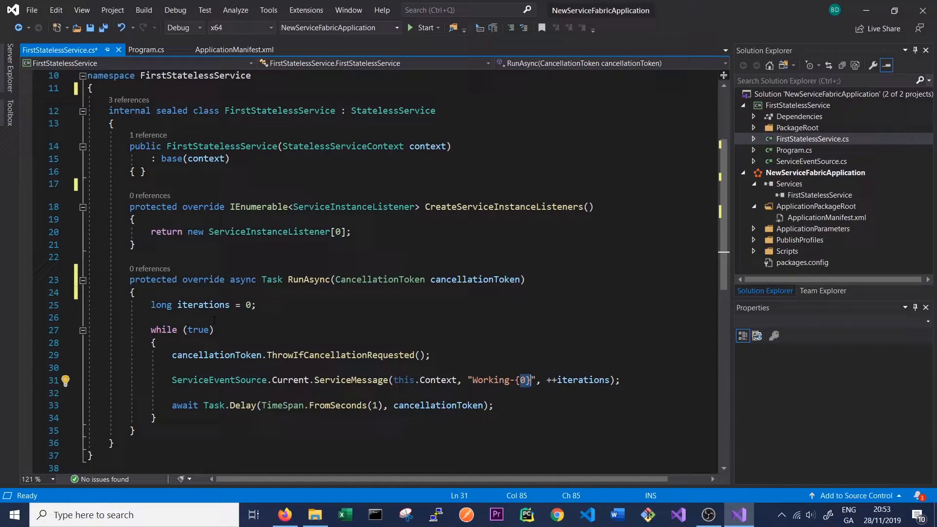
click(373, 405)
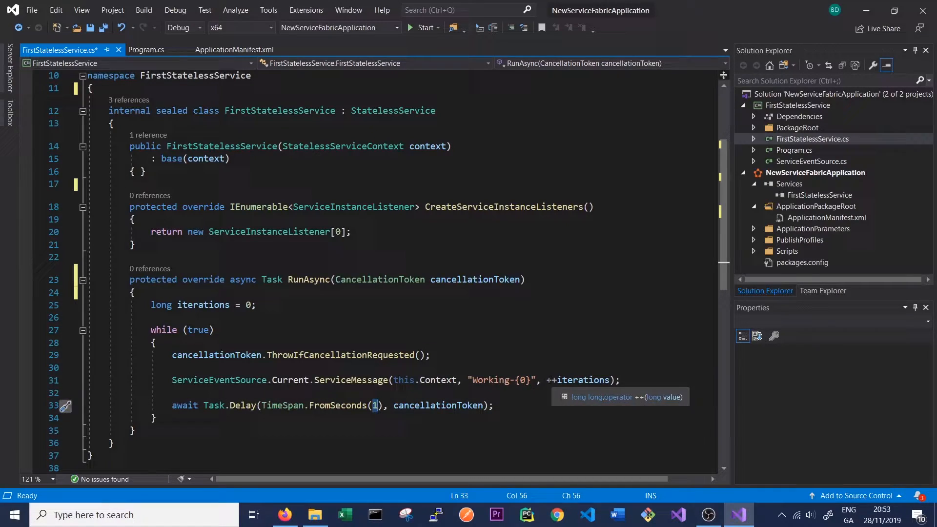
click(794, 127)
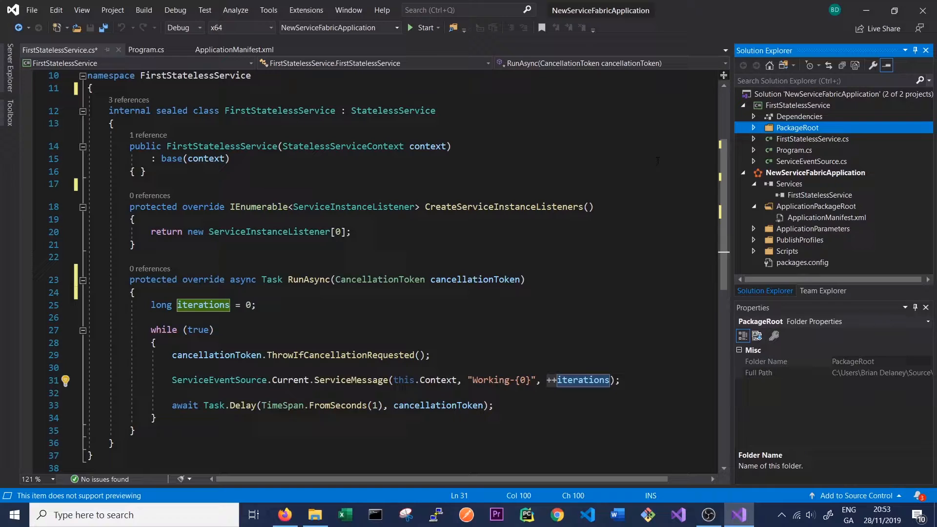
Step: Expand the service's PackageRoot and open ServiceManifest.xml
click(754, 127)
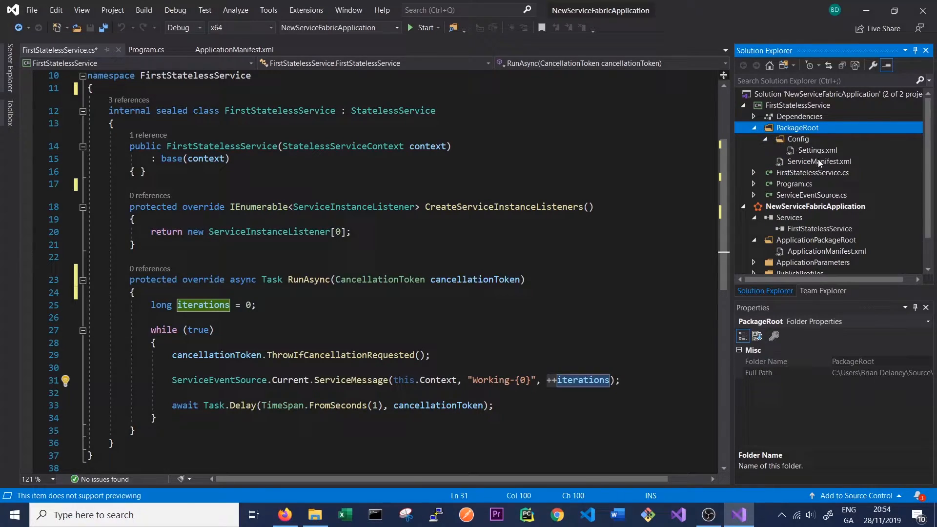
mouse_move(832, 168)
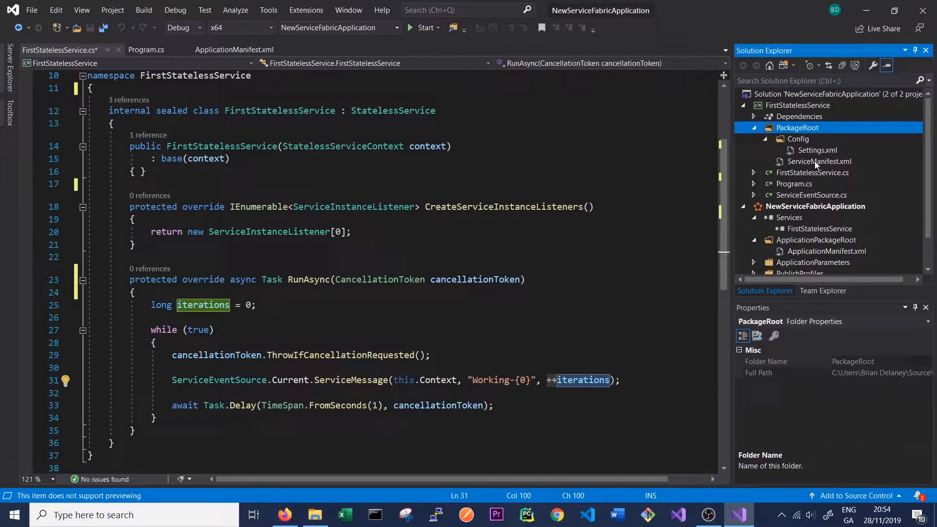
double_click(819, 162)
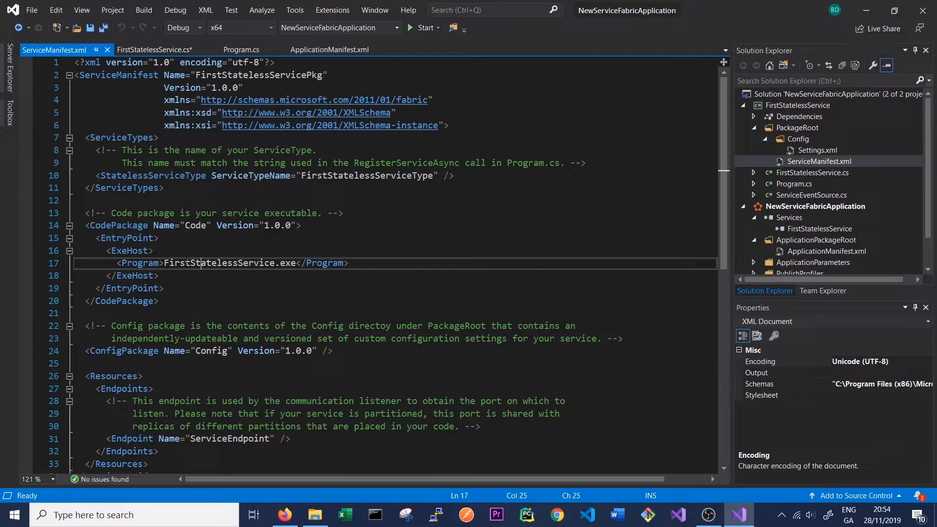
Step: Highlight the service executable, Code package and Config package in ServiceManifest.xml, then select FirstStatelessService.cs
double_click(219, 263)
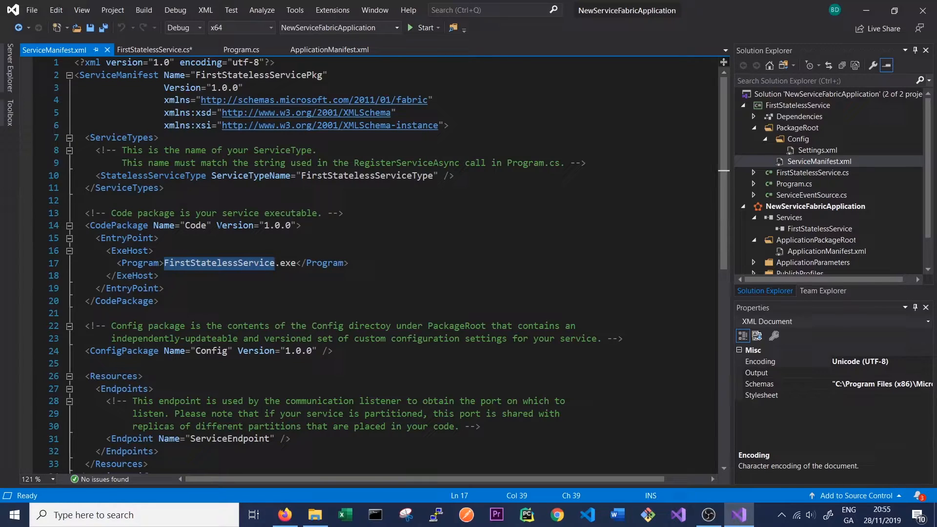
double_click(194, 225)
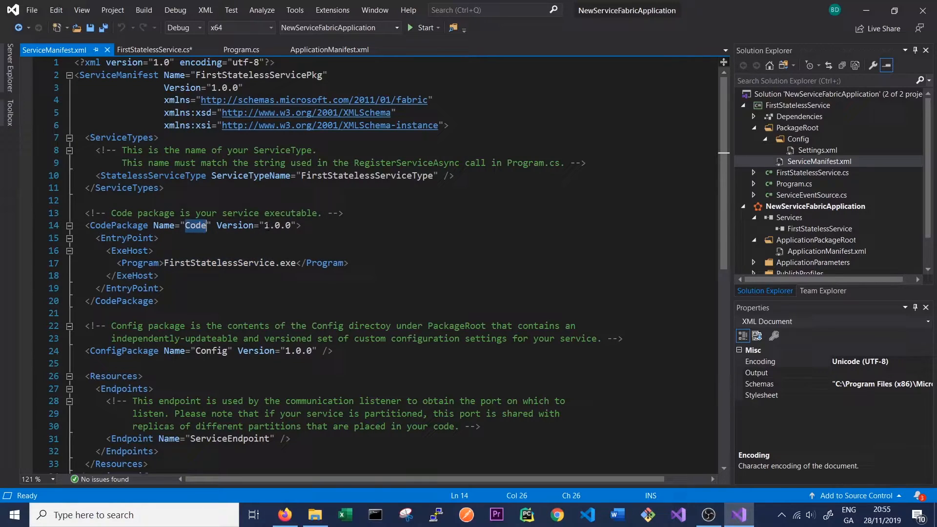
double_click(210, 350)
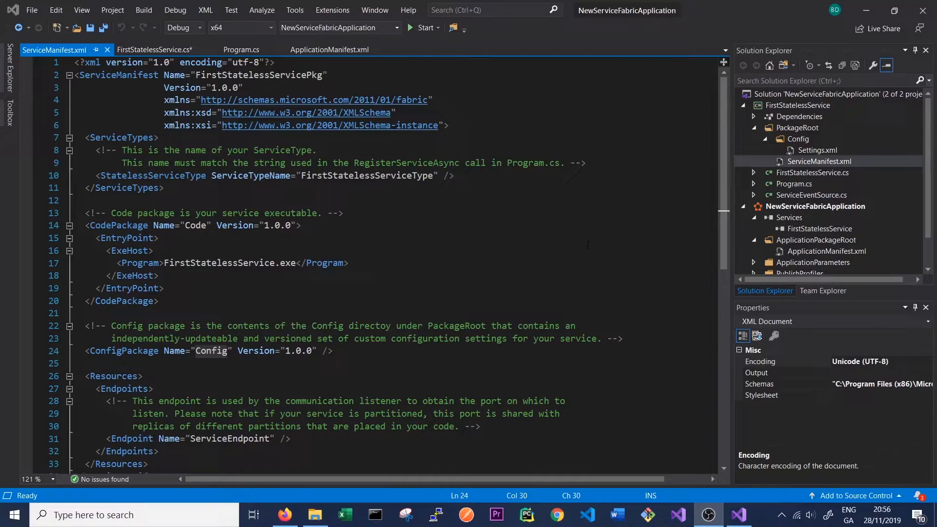
mouse_move(606, 233)
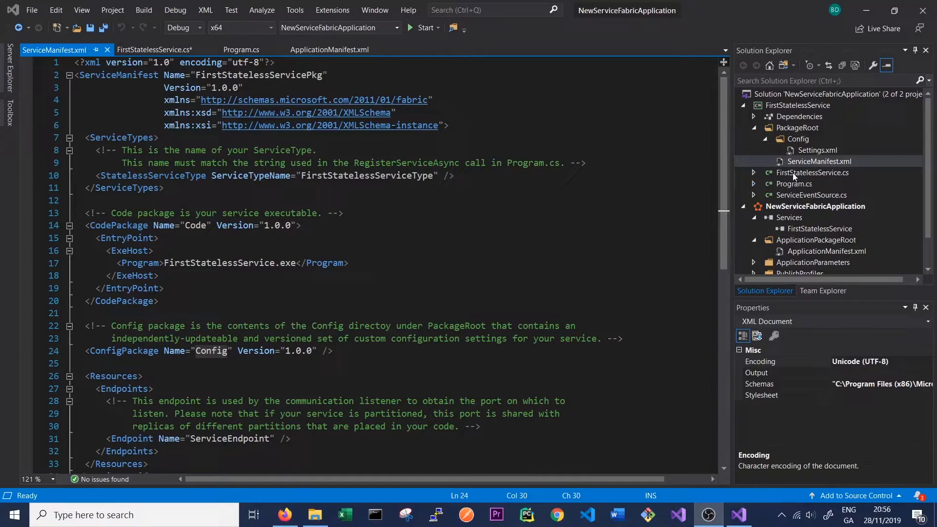
click(812, 172)
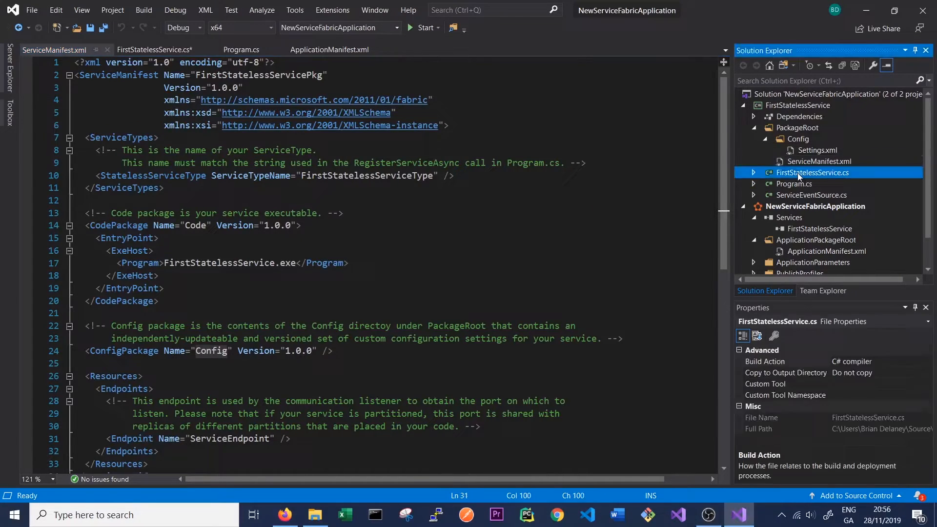
Step: Set a breakpoint on RunAsync's cancellation check and start building and debugging the application
click(151, 50)
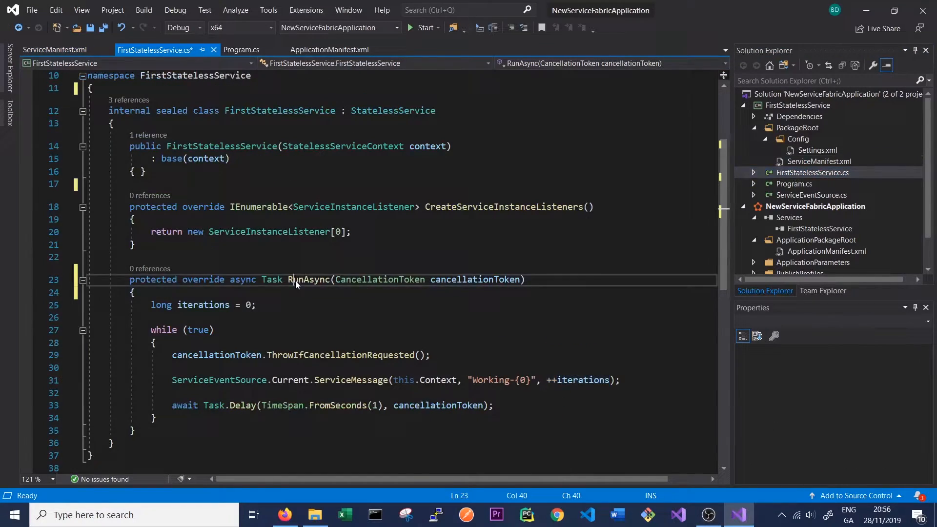
mouse_move(302, 279)
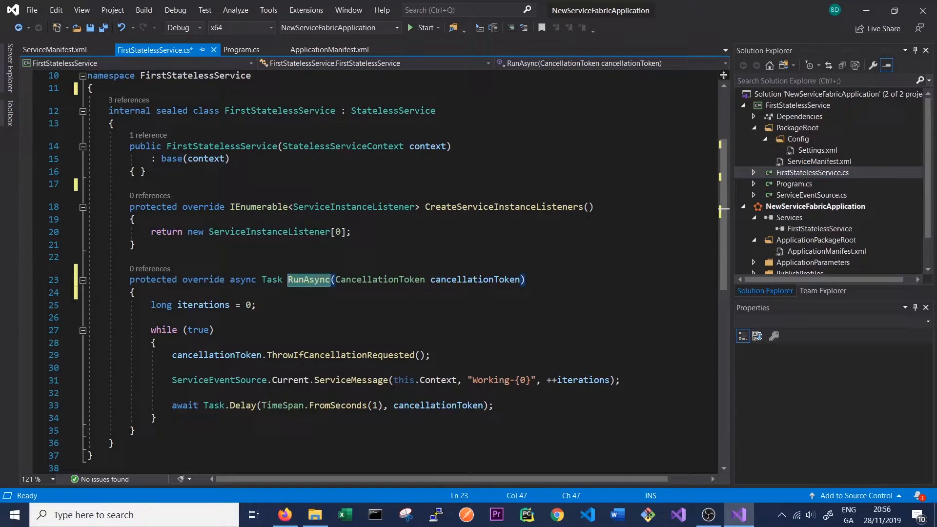
drag(149, 329, 205, 380)
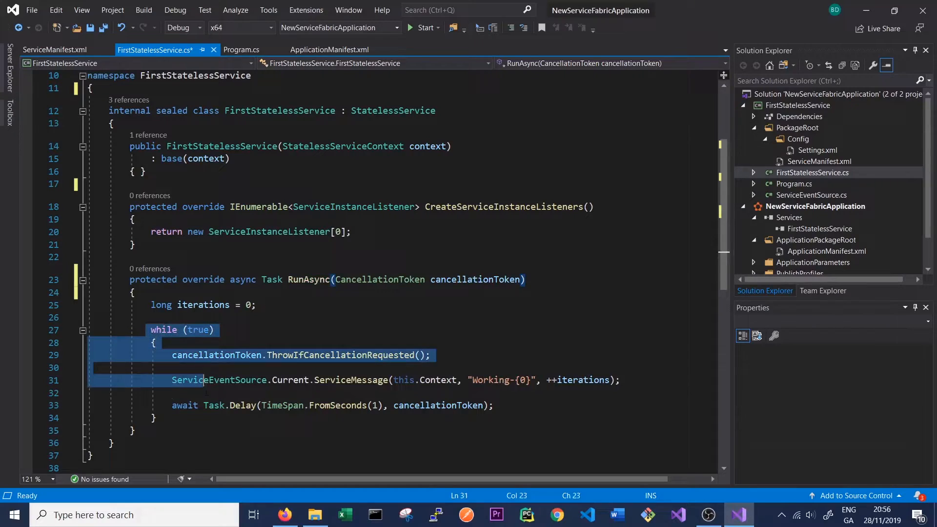
click(215, 330)
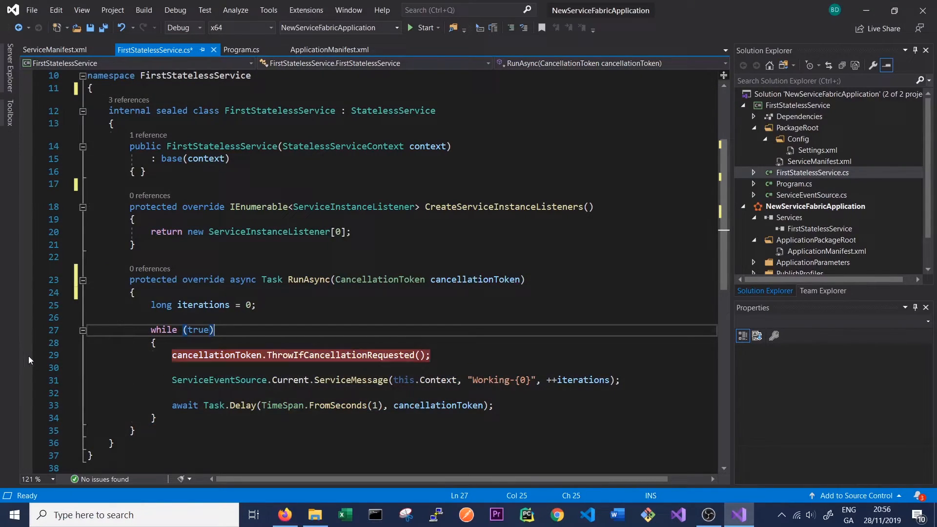
click(27, 355)
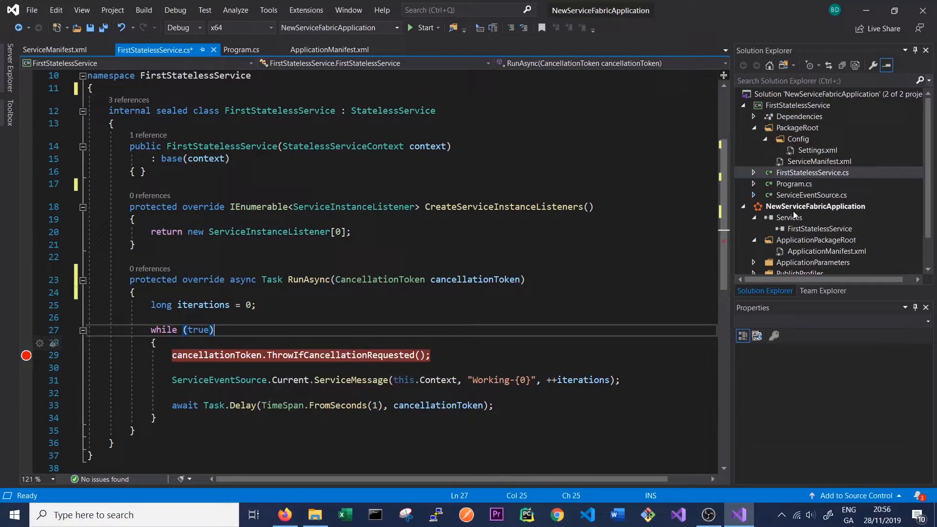
Step: Bring up Service Fabric Explorer in Firefox, still showing zero applications
right_click(815, 207)
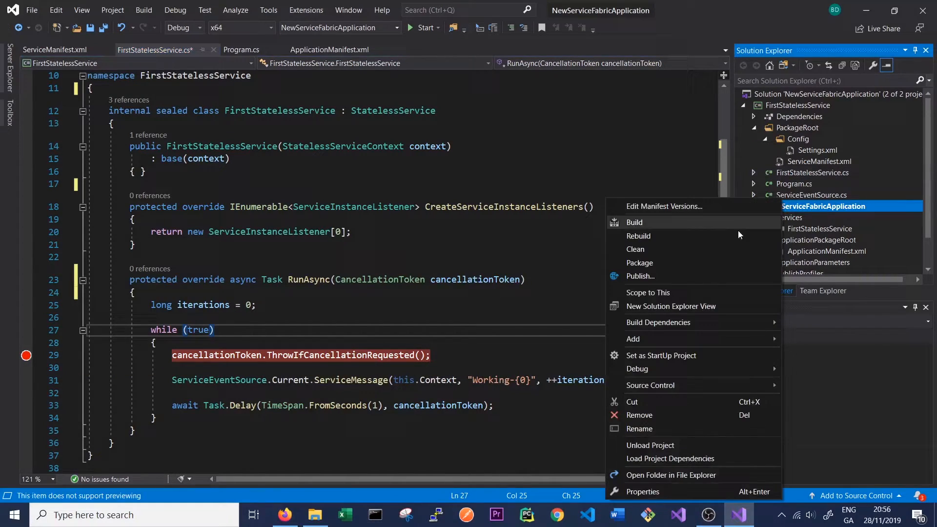
mouse_move(637, 369)
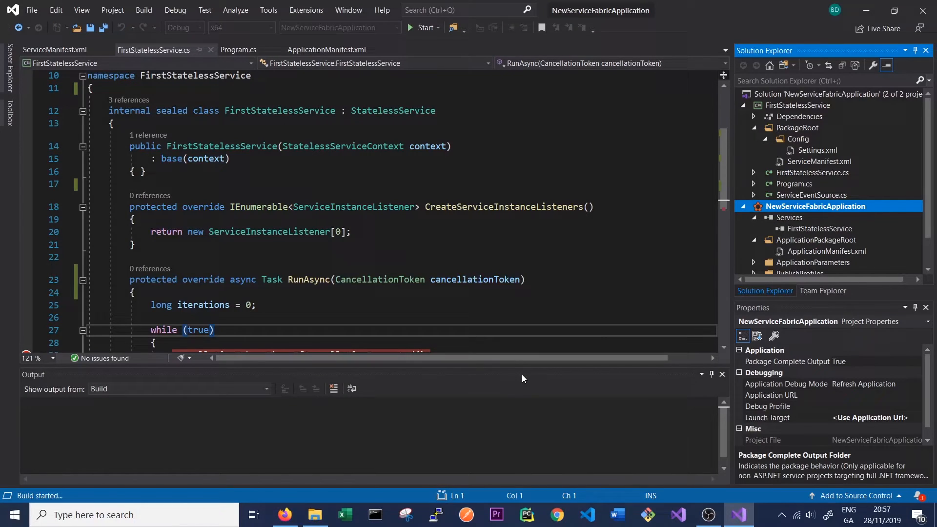
click(285, 514)
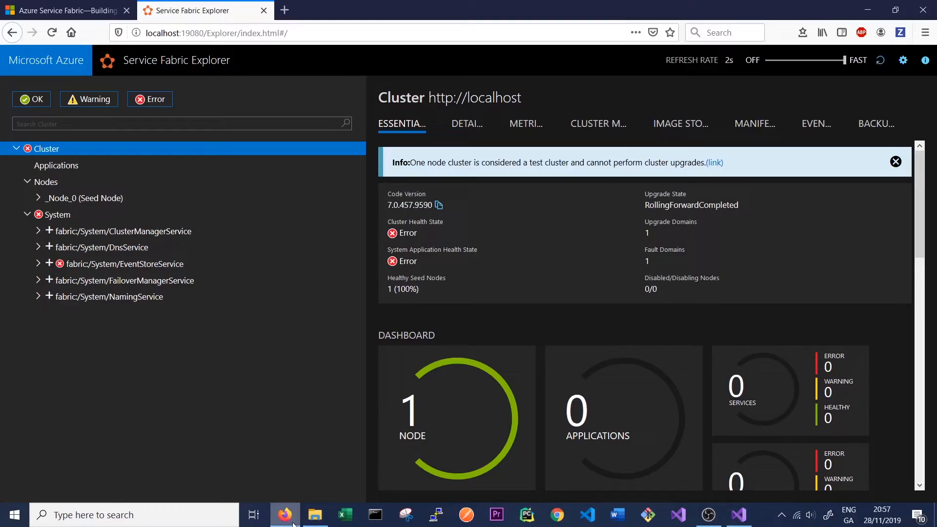
mouse_move(298, 344)
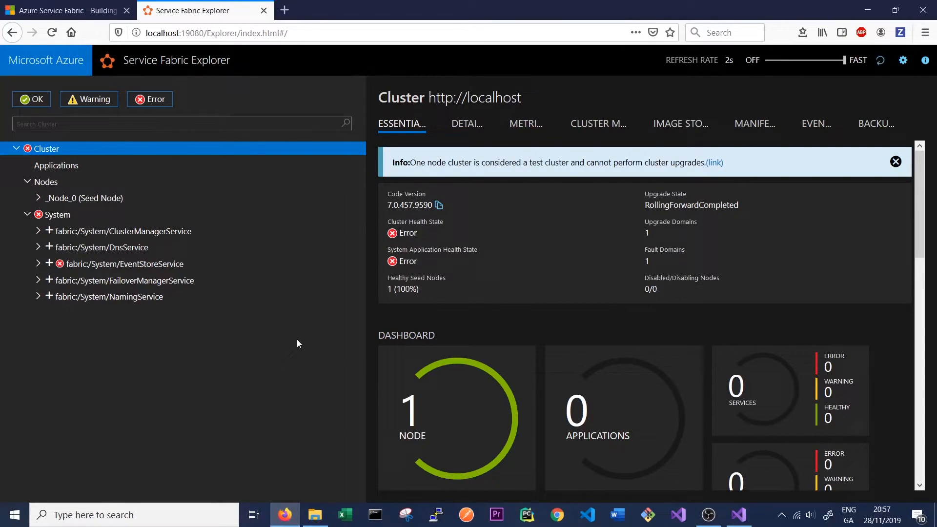
mouse_move(61, 169)
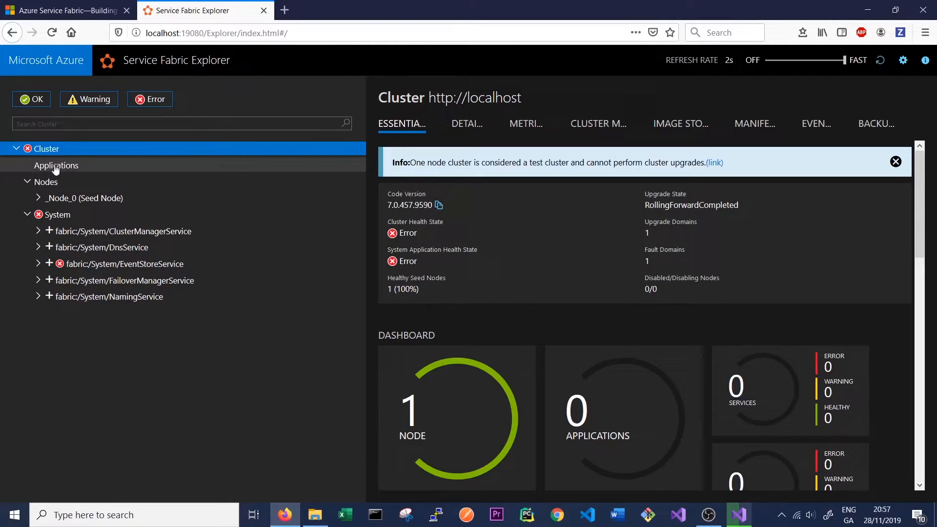
mouse_move(51, 174)
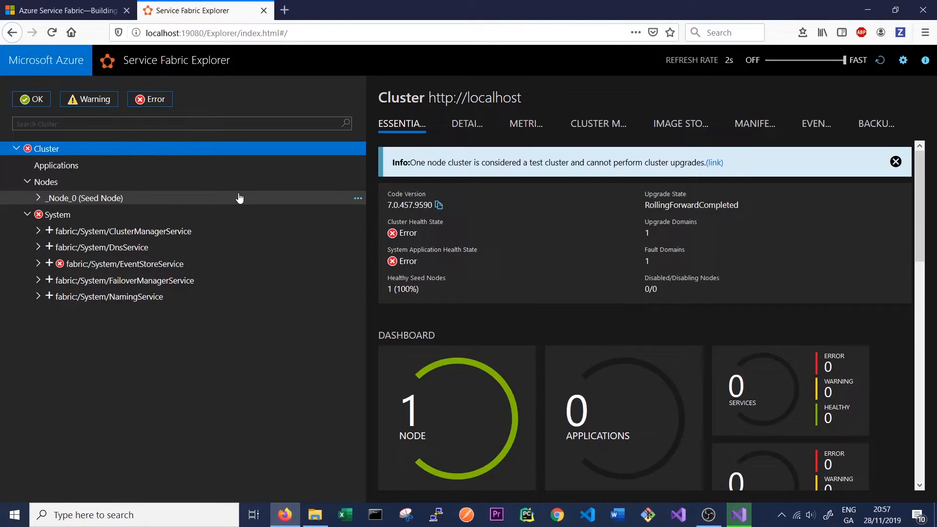
mouse_move(241, 183)
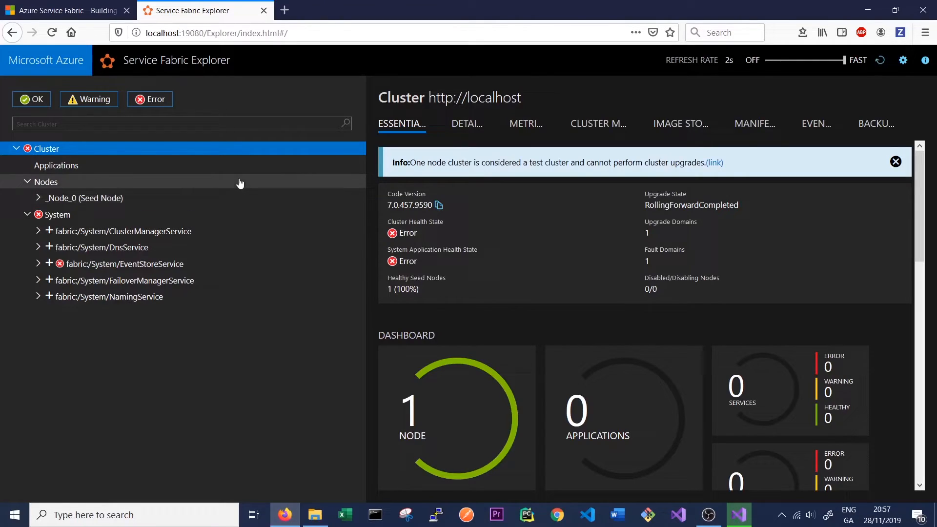
click(56, 165)
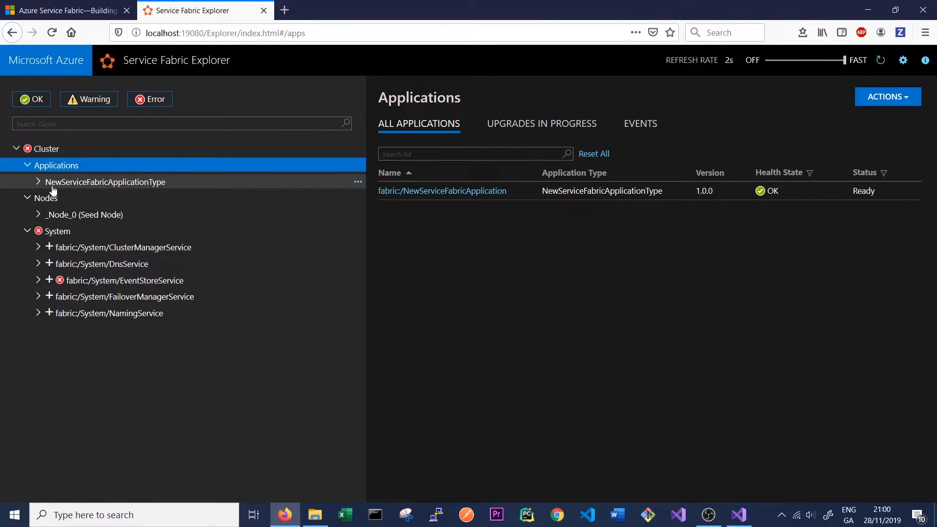
mouse_move(160, 185)
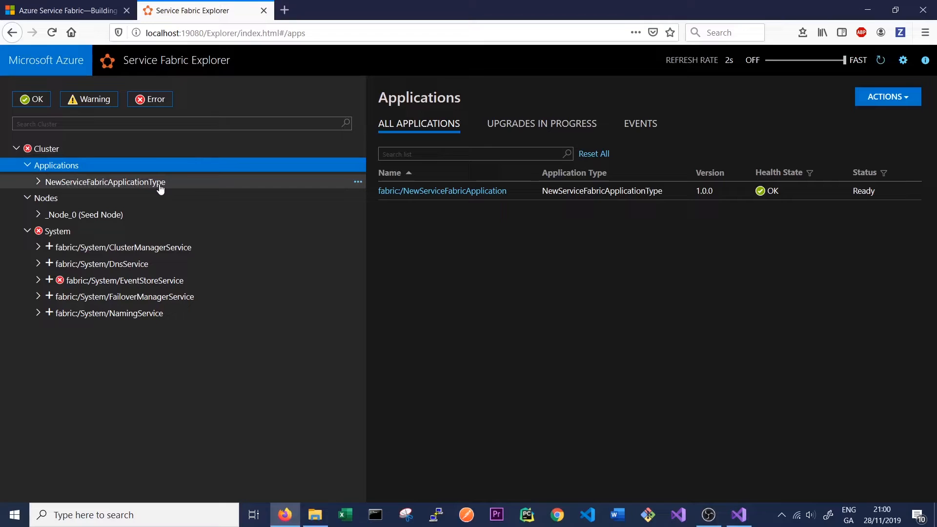
Step: Expand the application type, application, FirstStatelessService and its partition down to the _Node_0 instance showing OK health and Ready
click(37, 182)
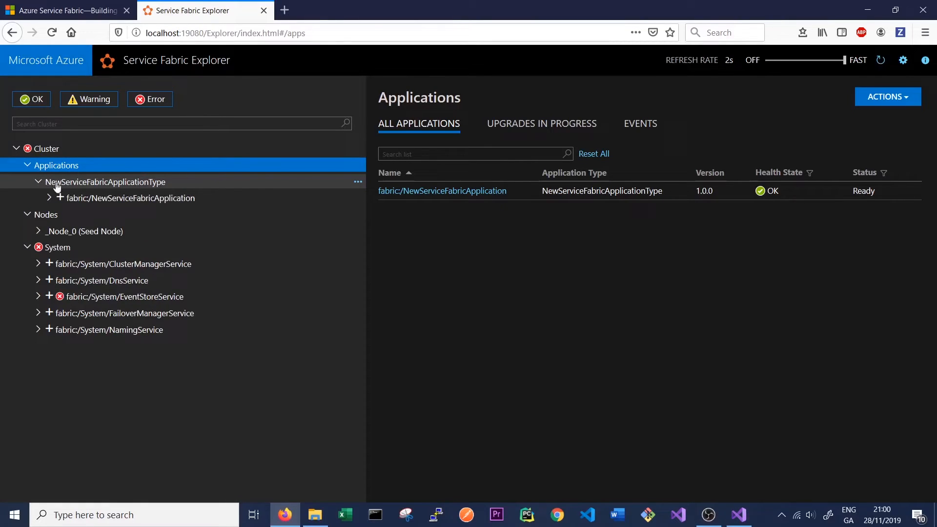
mouse_move(130, 187)
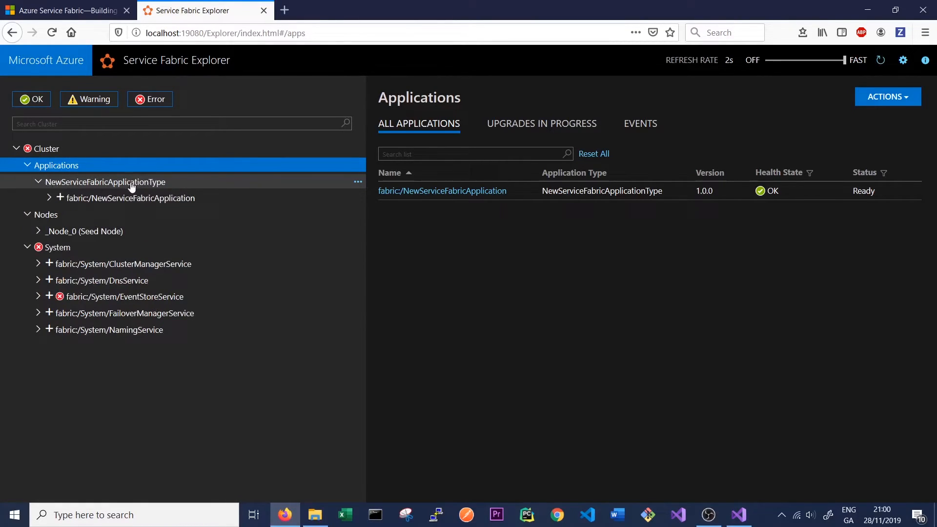
mouse_move(129, 185)
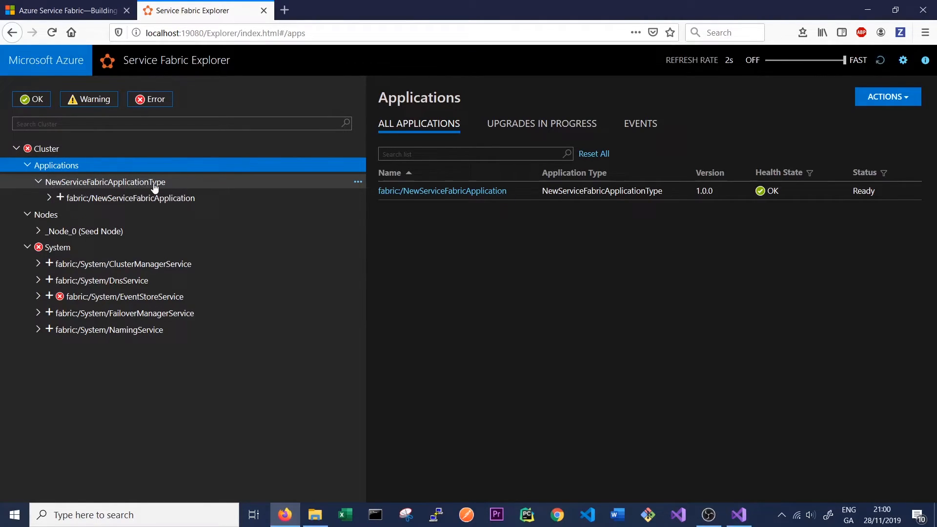
mouse_move(177, 204)
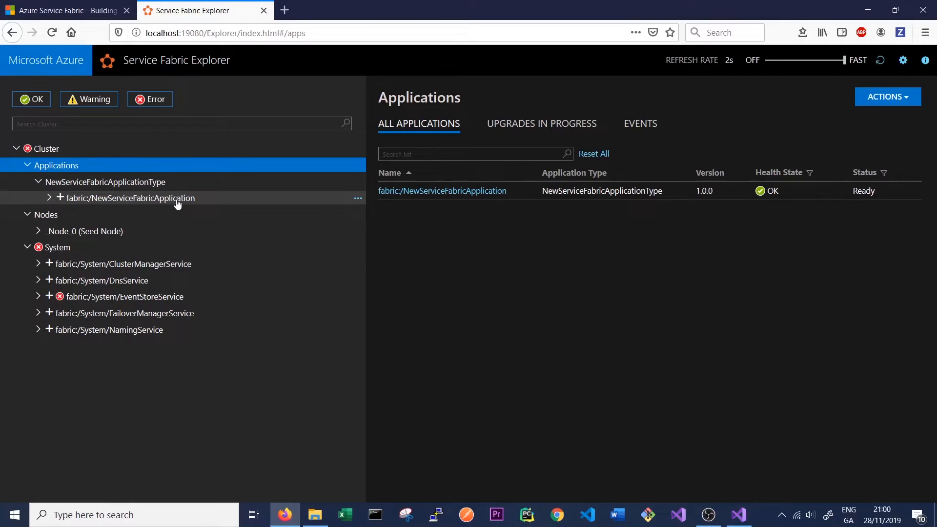
click(49, 197)
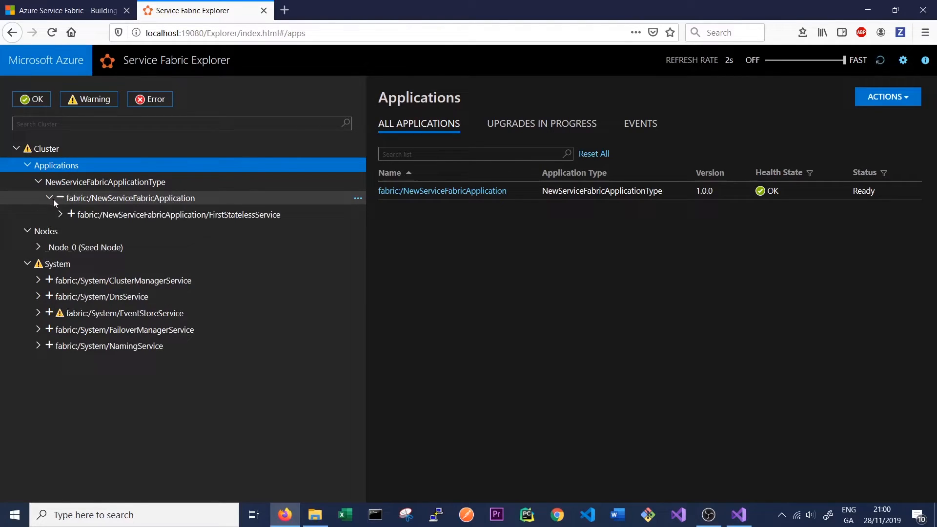
click(69, 214)
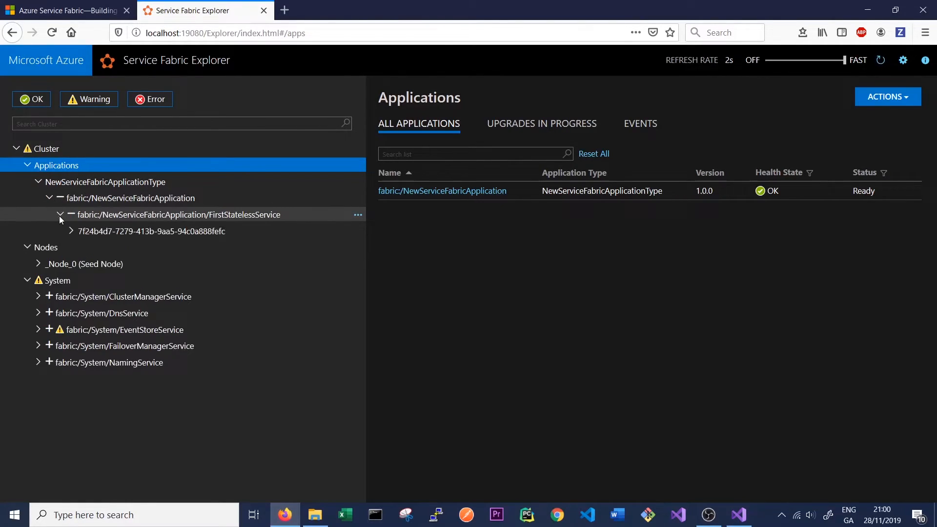
mouse_move(116, 223)
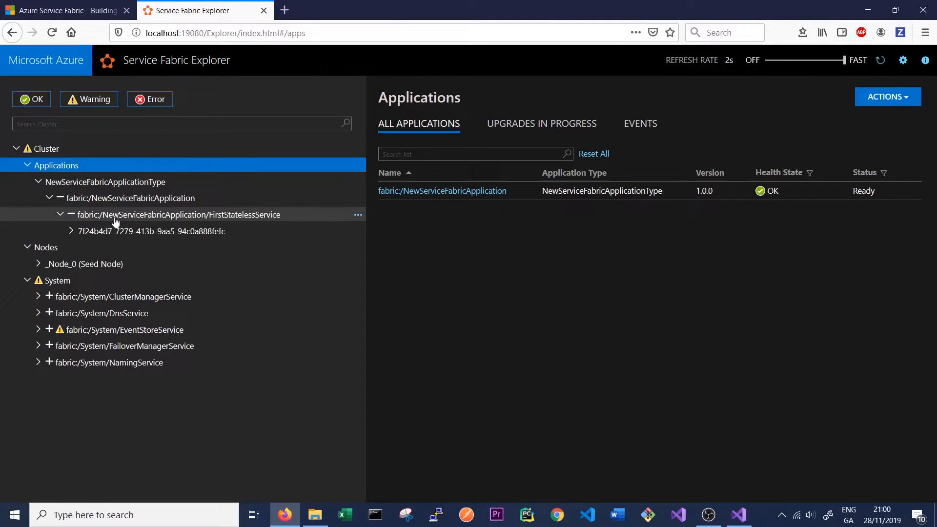
mouse_move(218, 222)
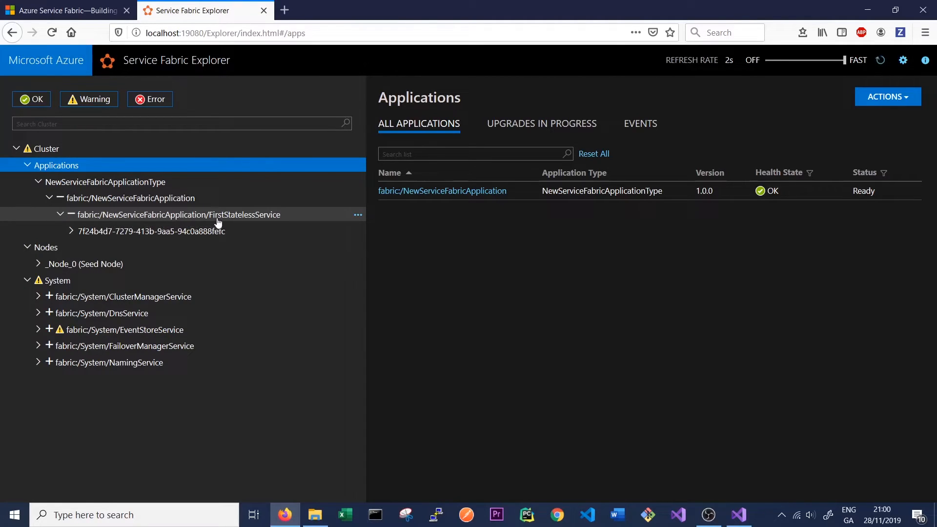
mouse_move(263, 220)
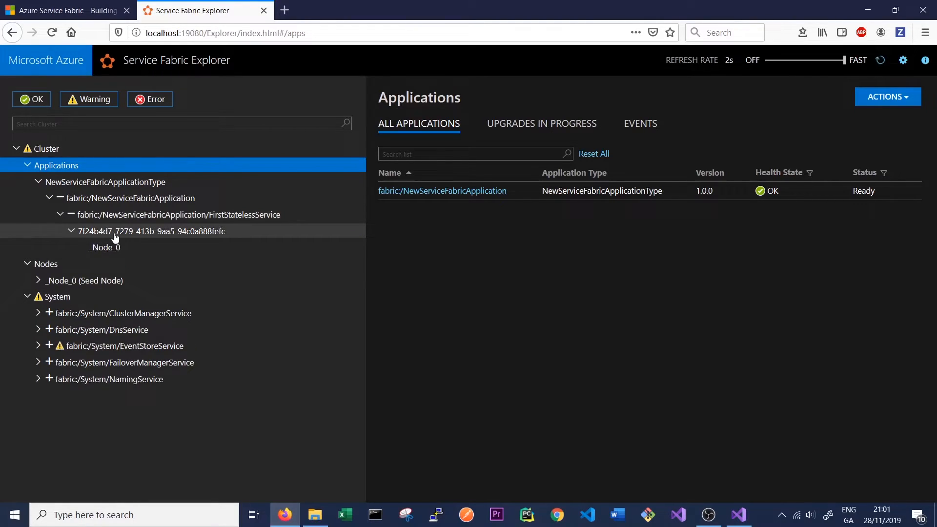
click(151, 231)
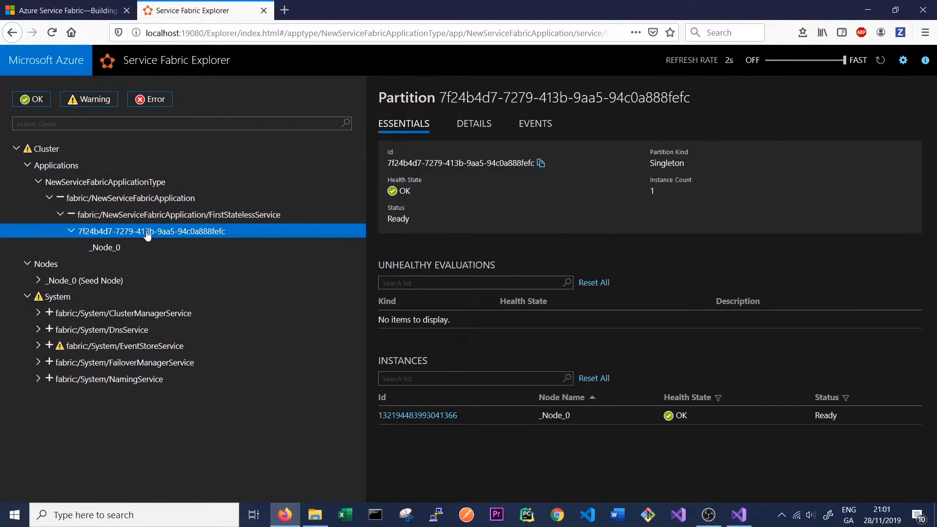
mouse_move(205, 235)
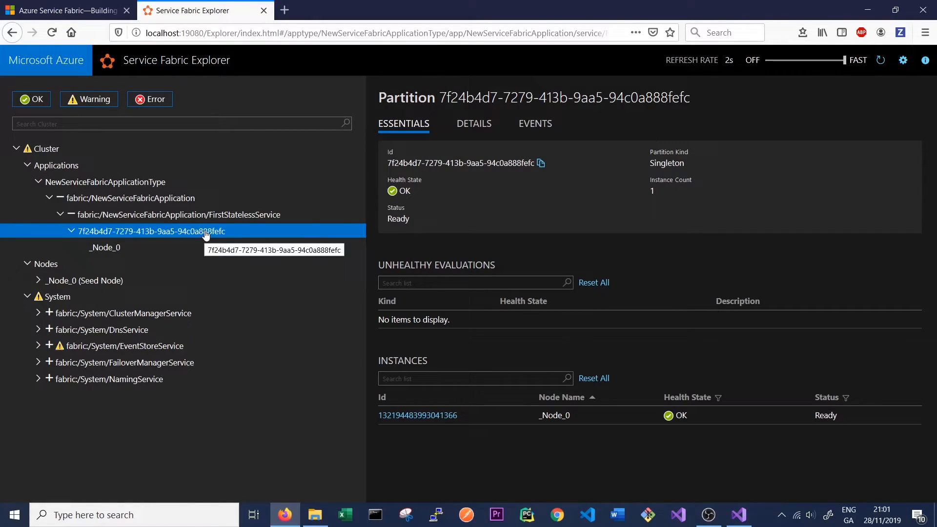
mouse_move(132, 248)
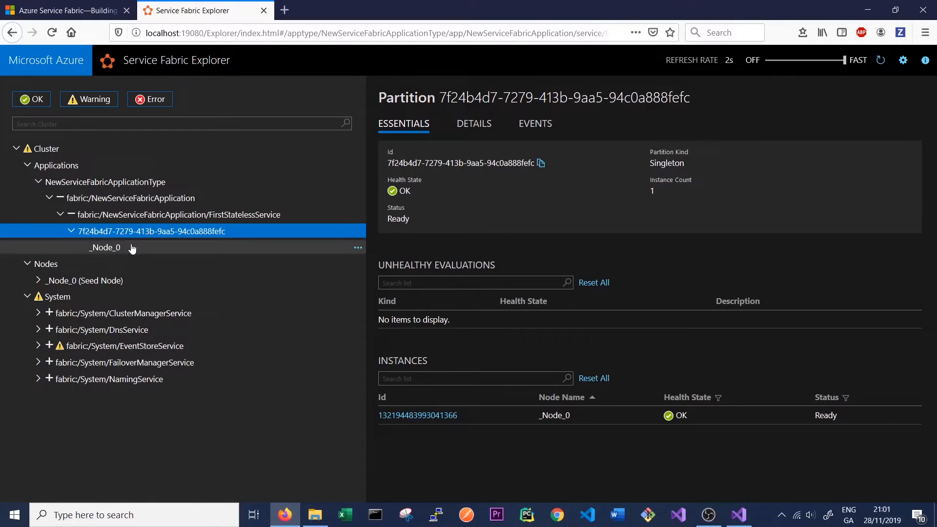
click(105, 248)
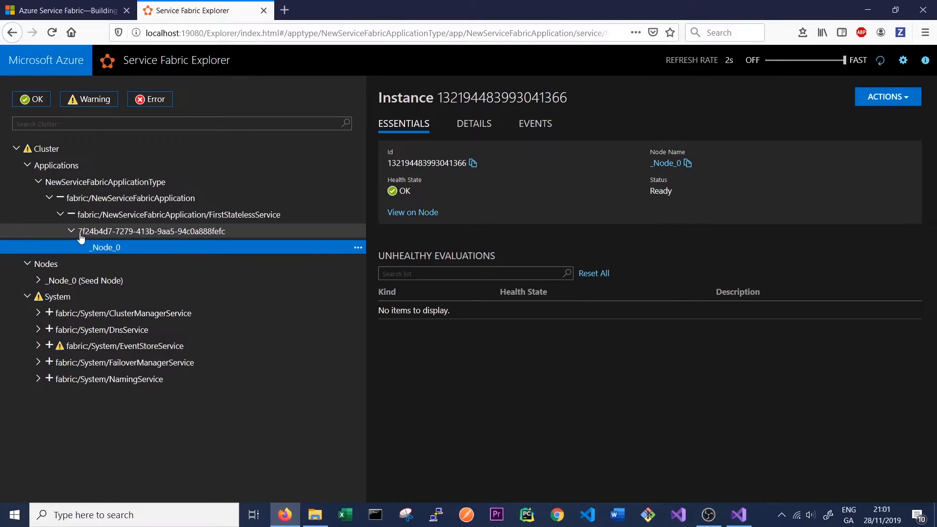
mouse_move(220, 235)
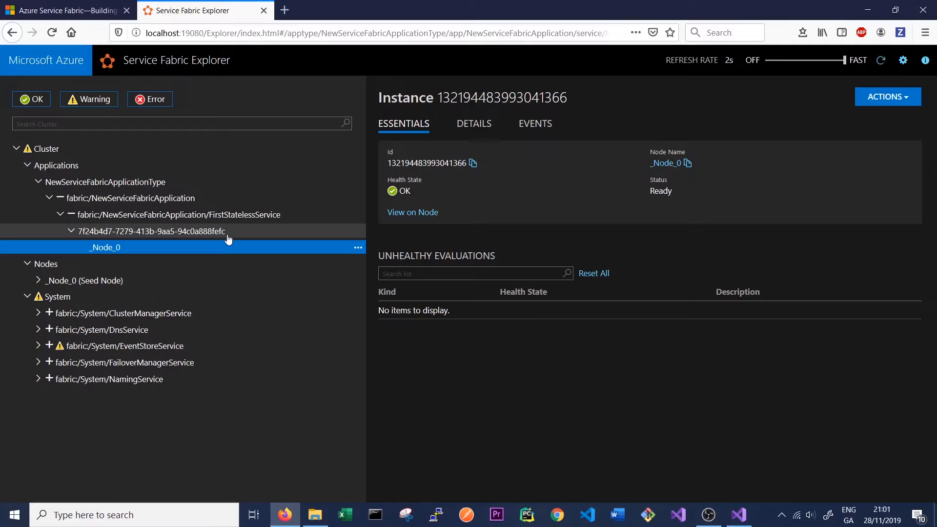
mouse_move(217, 237)
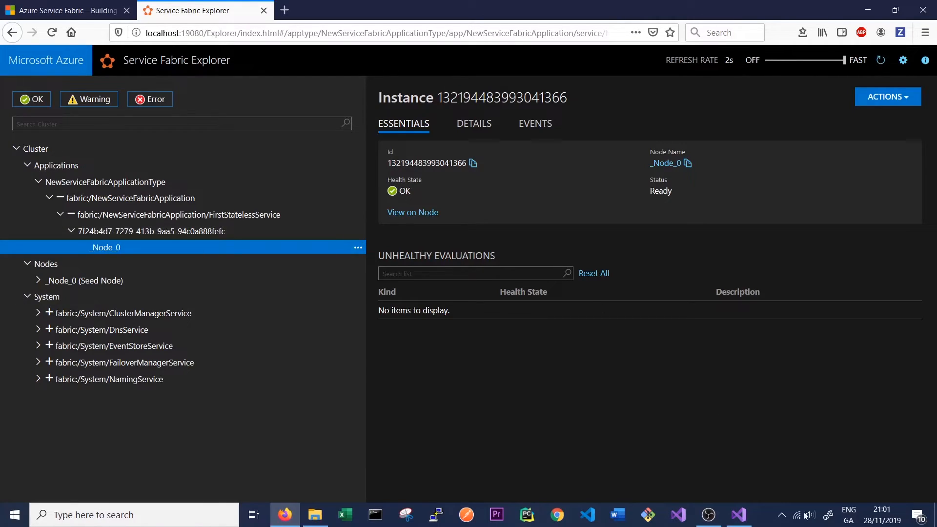
Step: Resume the paused RunAsync session and show Diagnostic Events streaming Working-1 through Working-10
click(737, 515)
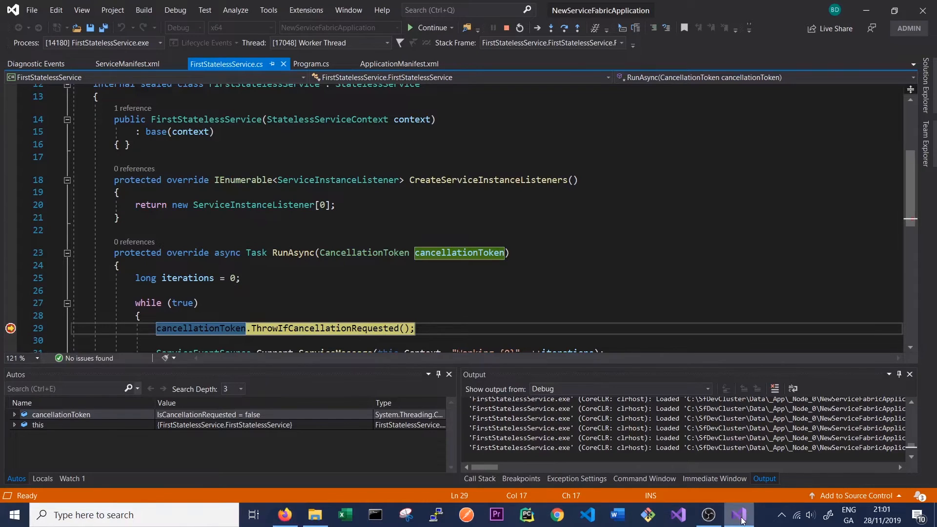
scroll(down, 3)
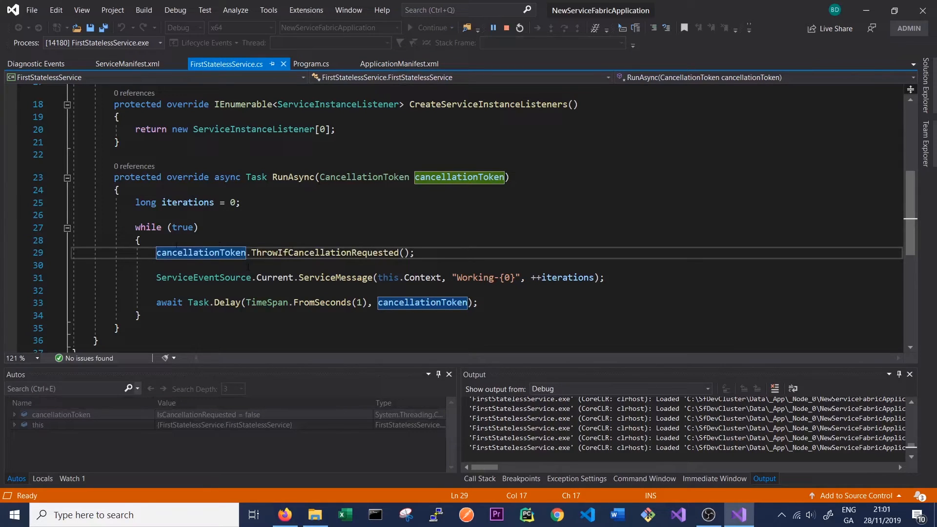
mouse_move(48, 82)
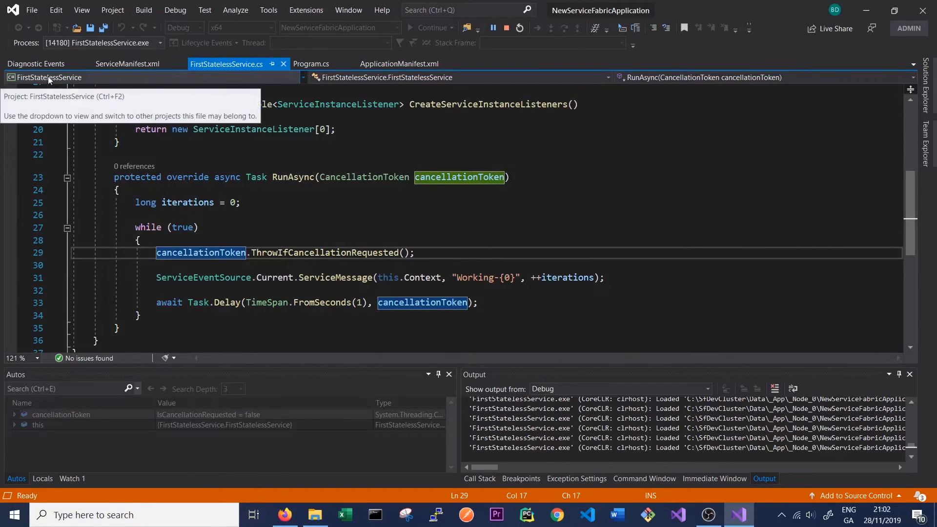
click(35, 63)
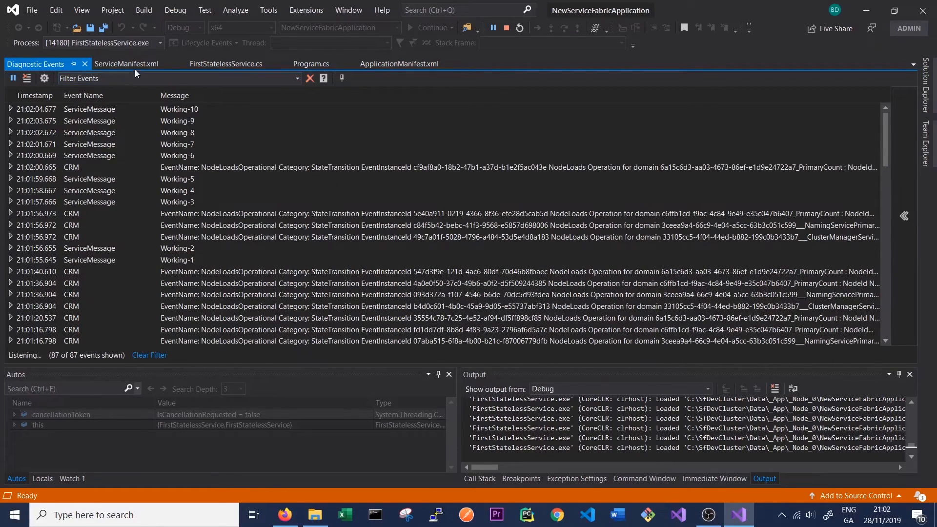
click(226, 64)
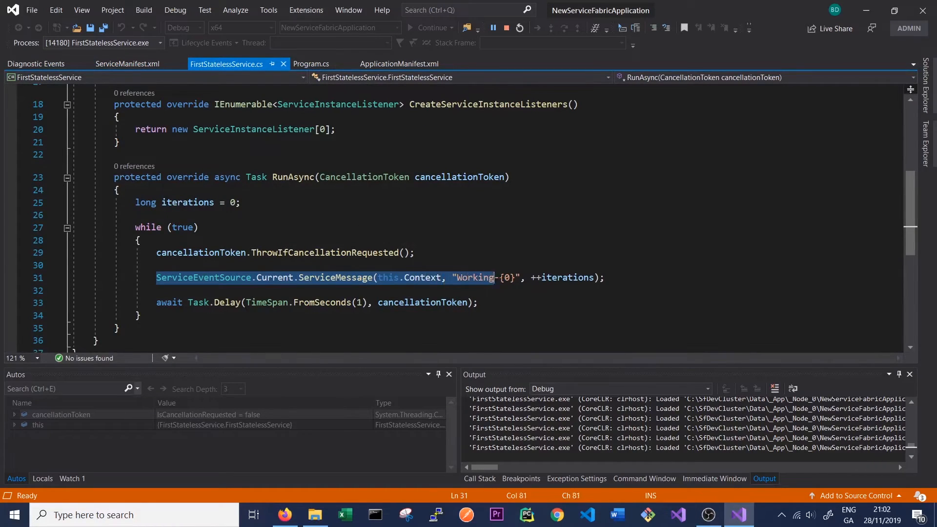
double_click(203, 277)
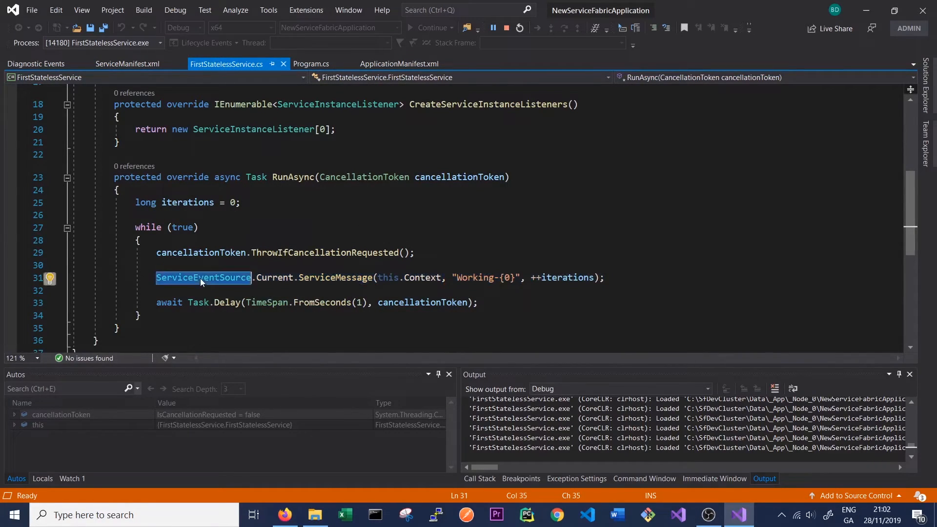
click(35, 63)
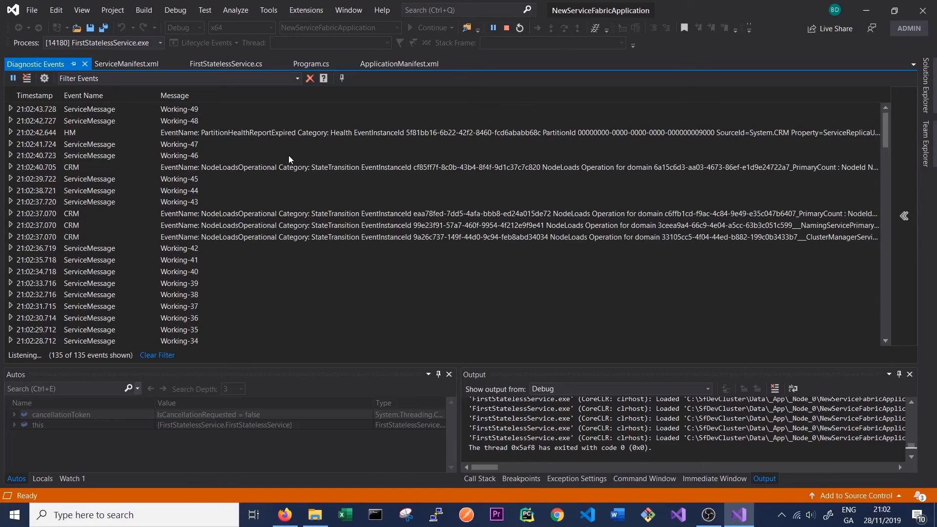
mouse_move(303, 157)
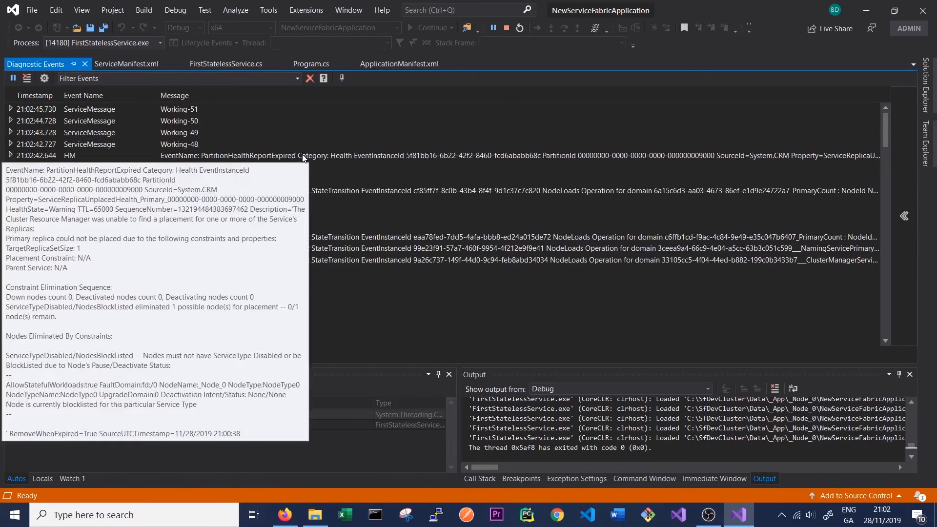